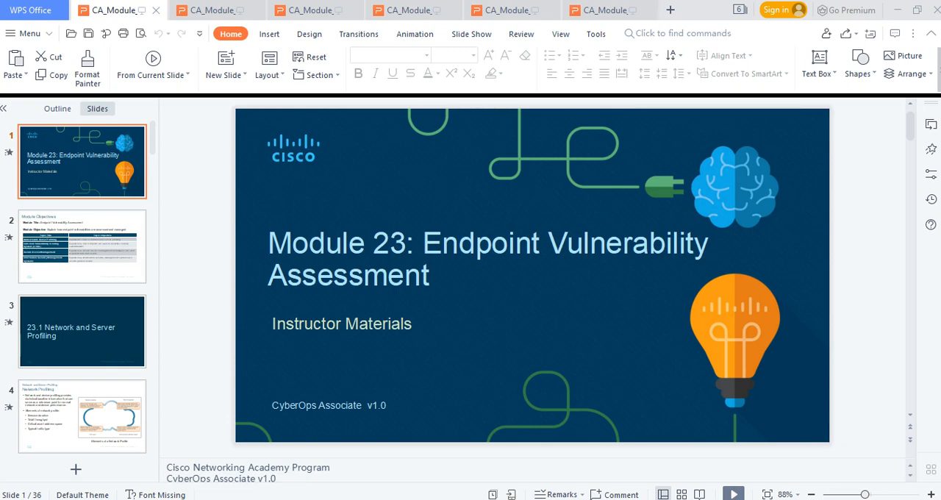
pyautogui.moveTo(459, 156)
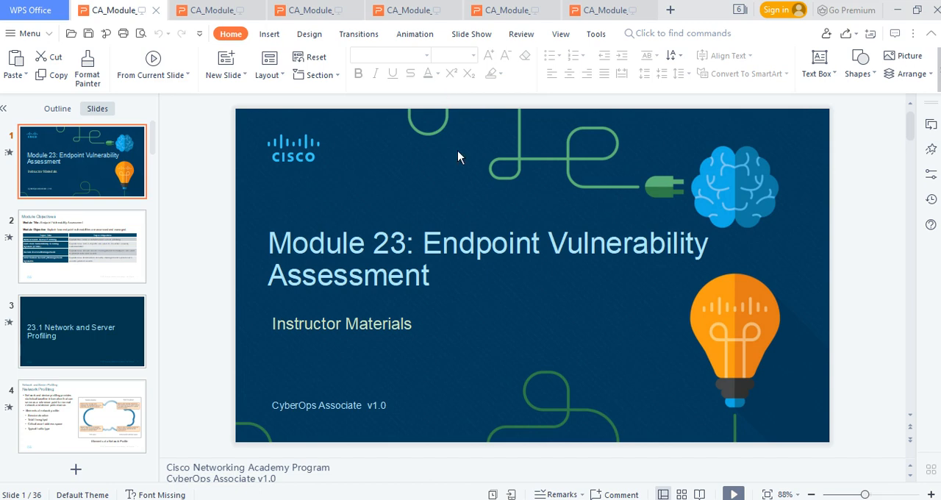
pyautogui.moveTo(469, 182)
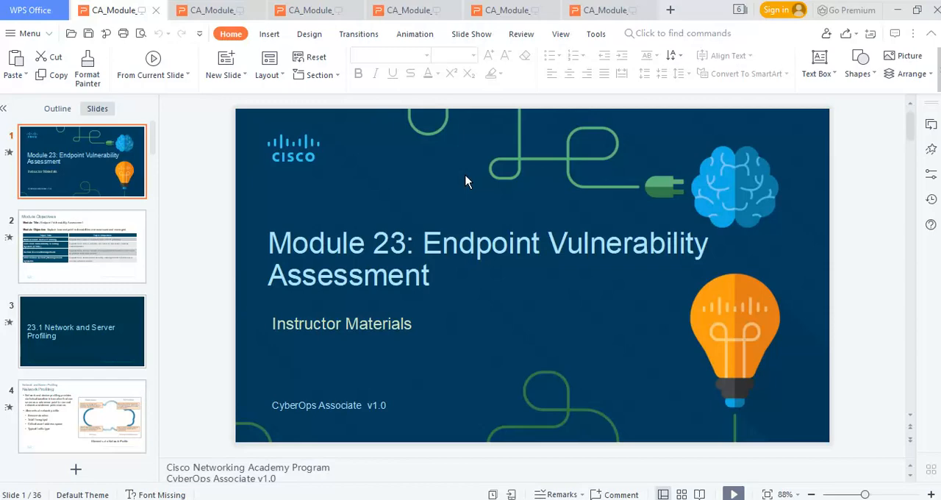
pyautogui.moveTo(120, 242)
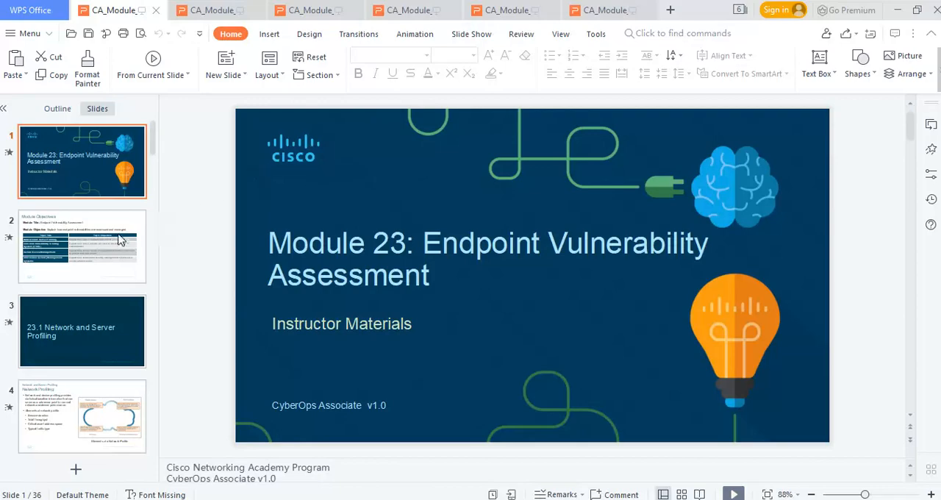
# Show slide 2, Module Objectives, with its four topics and objectives table
pyautogui.click(82, 247)
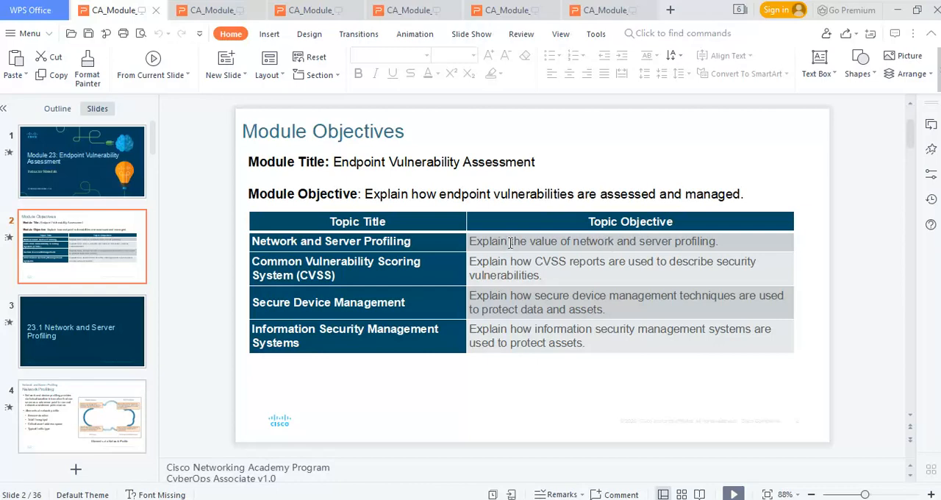
pyautogui.moveTo(606, 242)
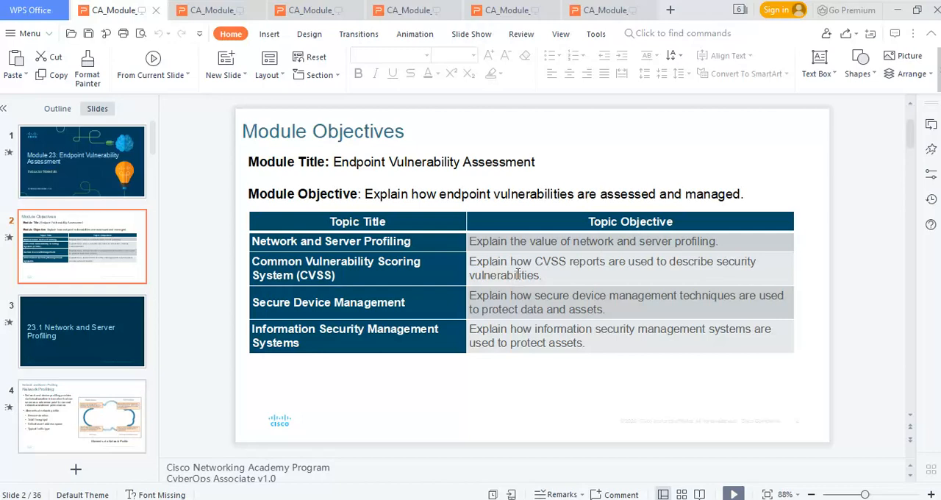
pyautogui.moveTo(315, 278)
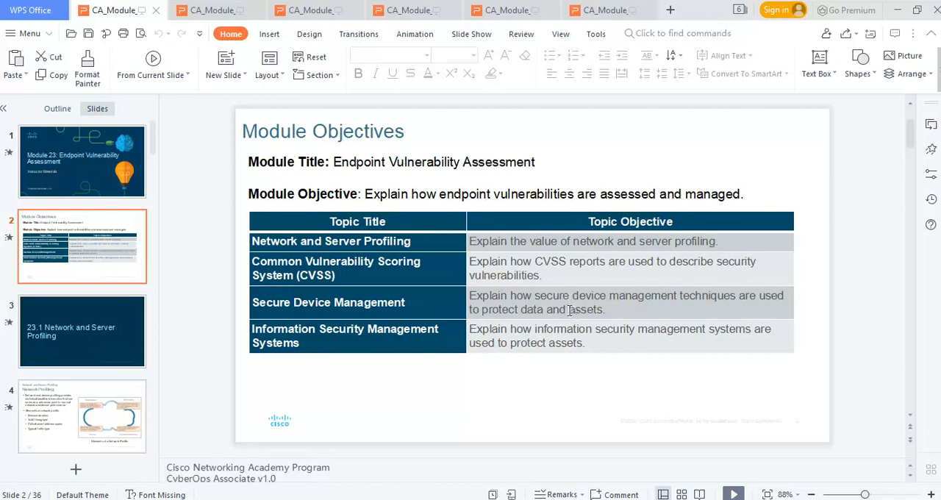
pyautogui.moveTo(665, 332)
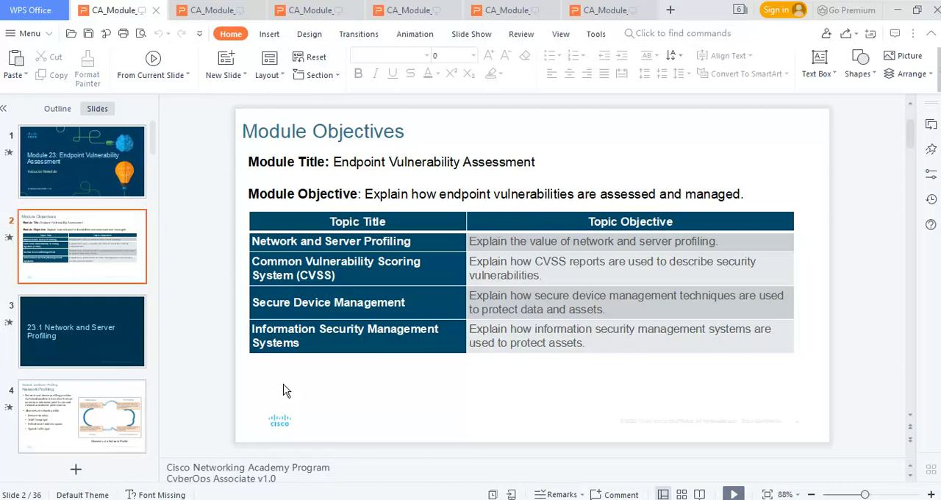
# Pass the 23.1 Network and Server Profiling title slide to reach slide 4, Network Profiling
pyautogui.click(82, 331)
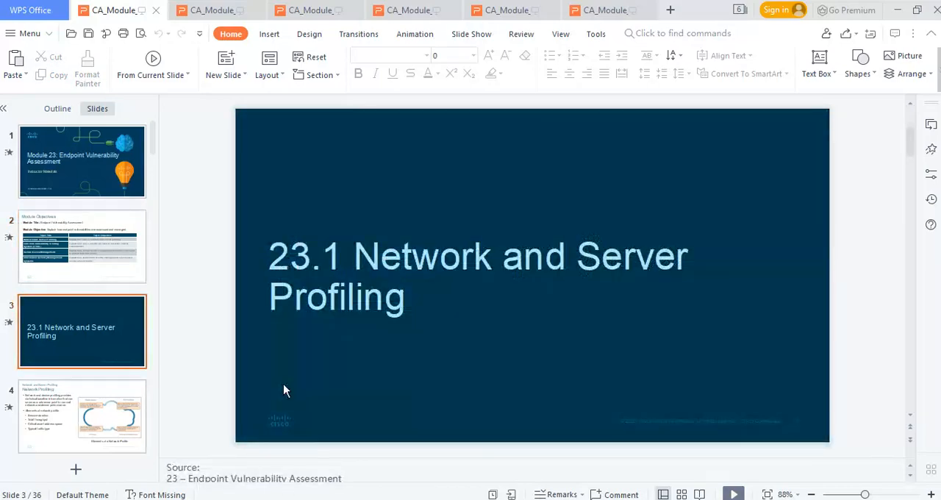
pyautogui.click(82, 415)
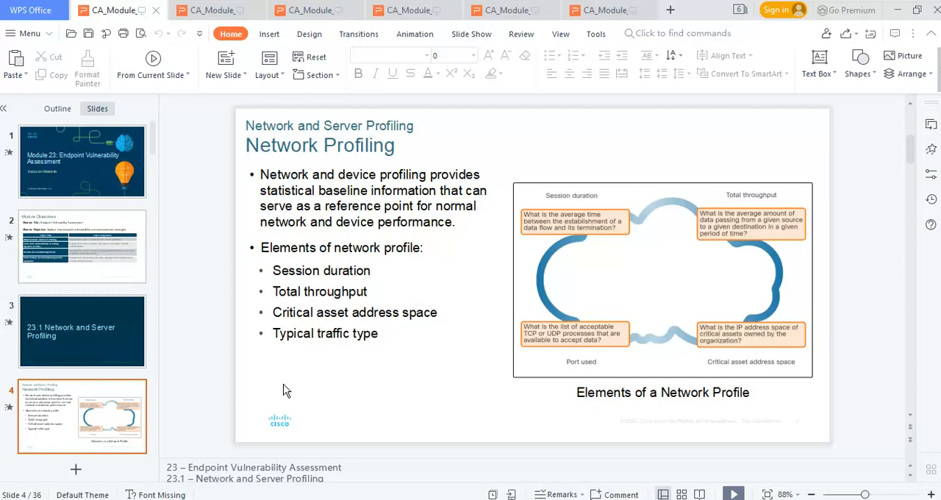
pyautogui.moveTo(818, 262)
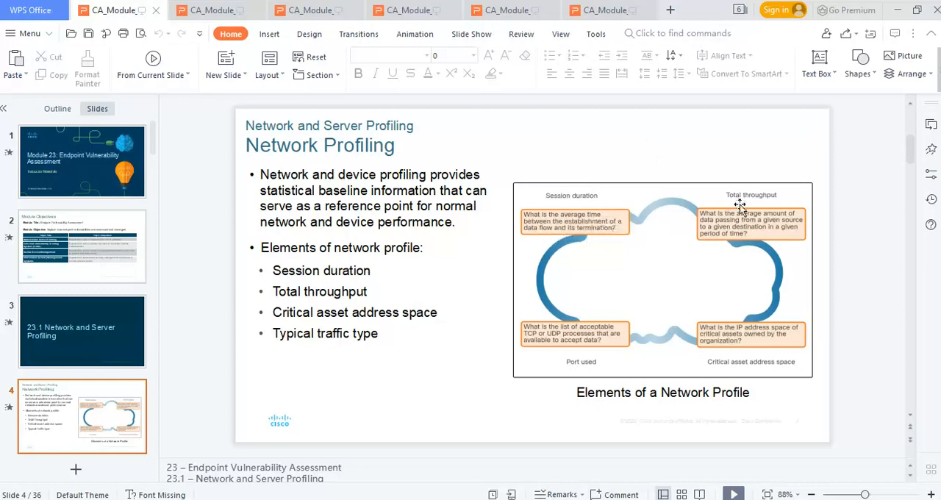
pyautogui.moveTo(774, 188)
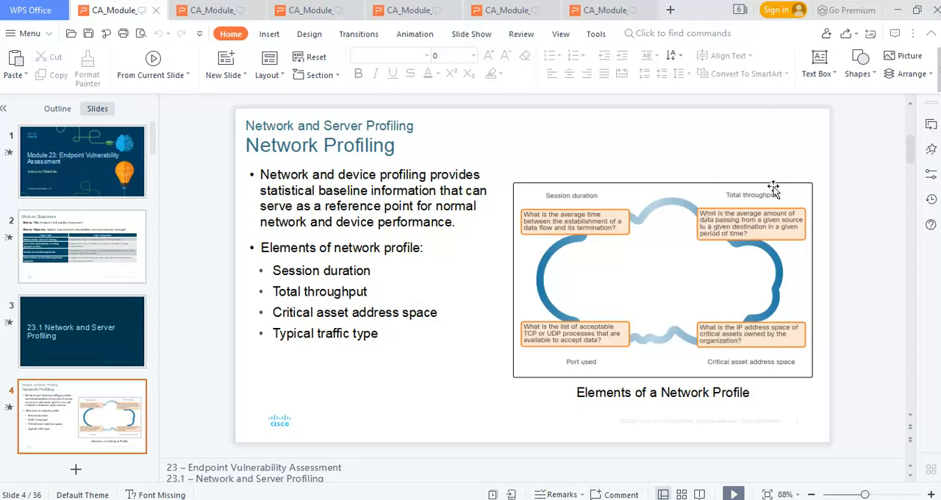
pyautogui.moveTo(724, 227)
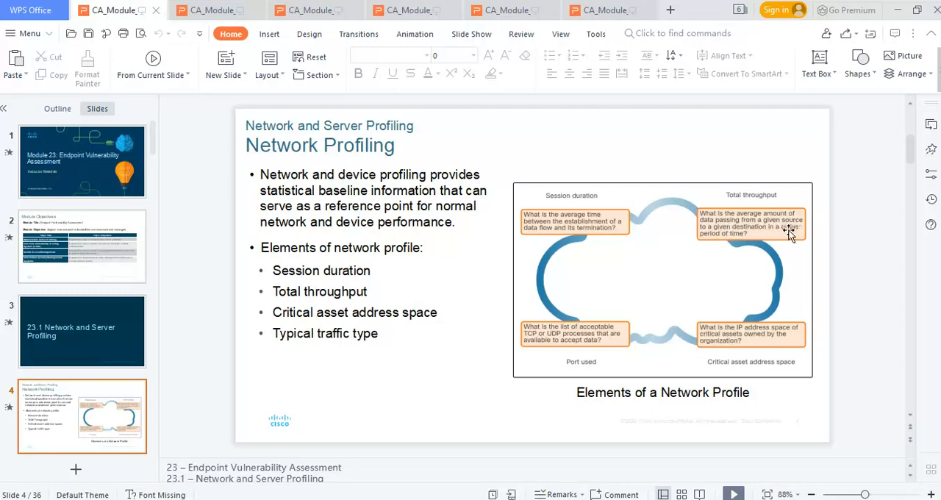
pyautogui.moveTo(383, 282)
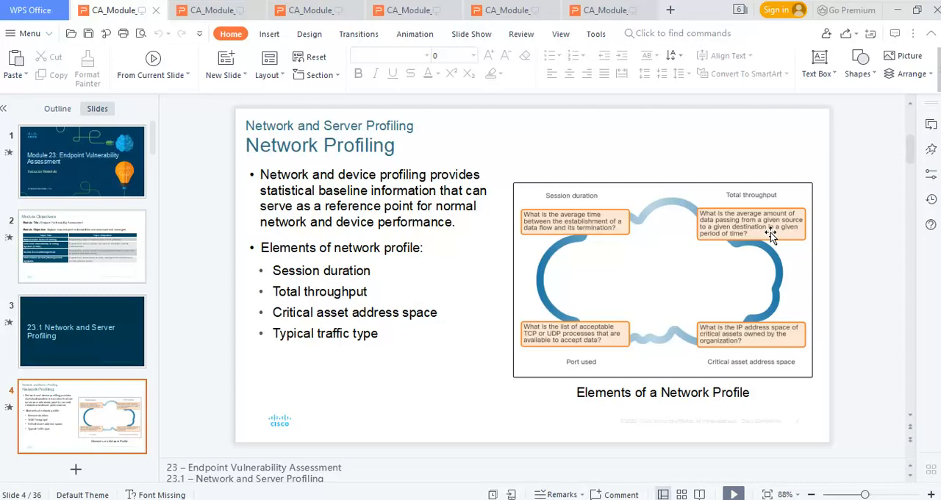
pyautogui.moveTo(748, 227)
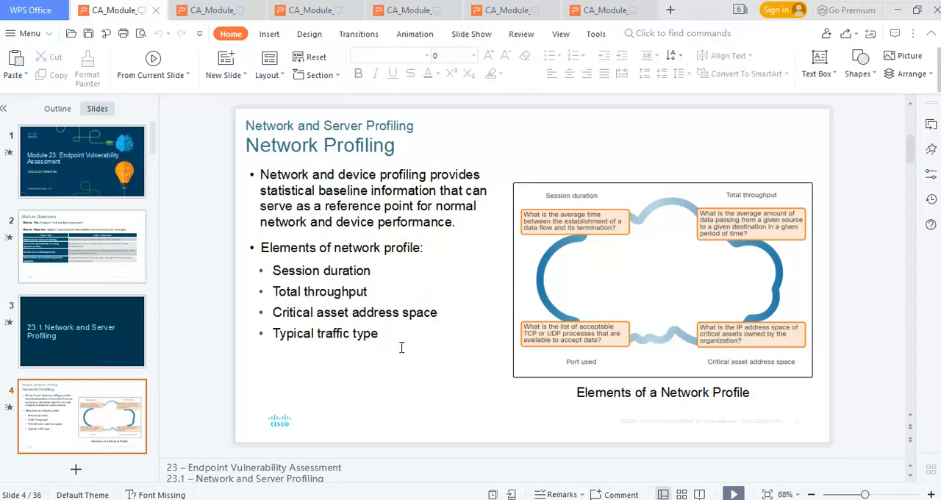
pyautogui.moveTo(632, 356)
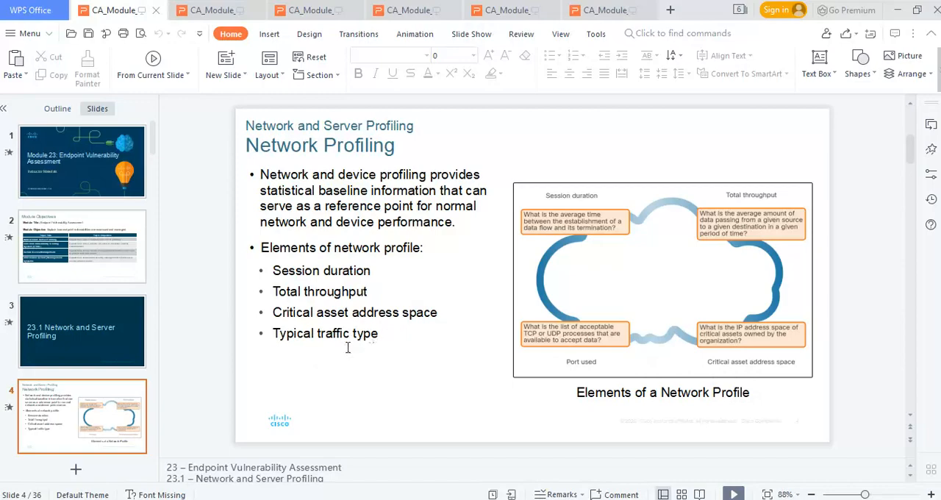
pyautogui.moveTo(198, 341)
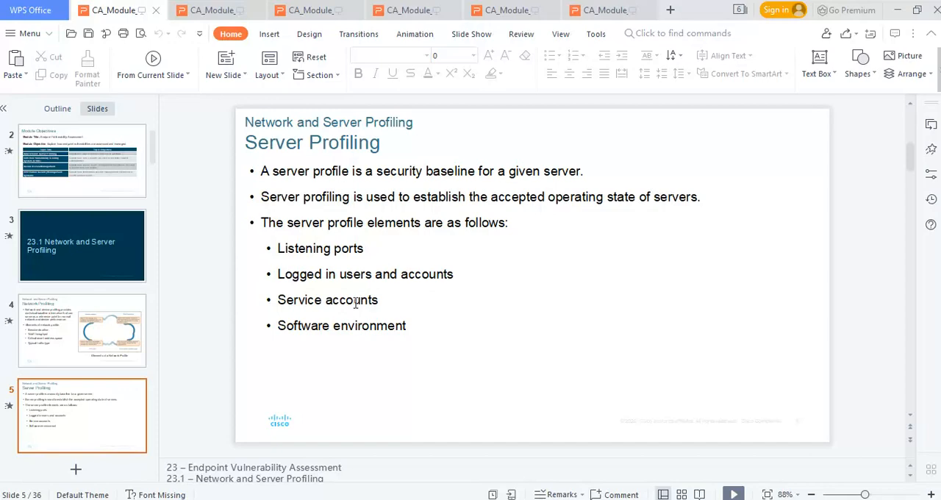
pyautogui.moveTo(217, 319)
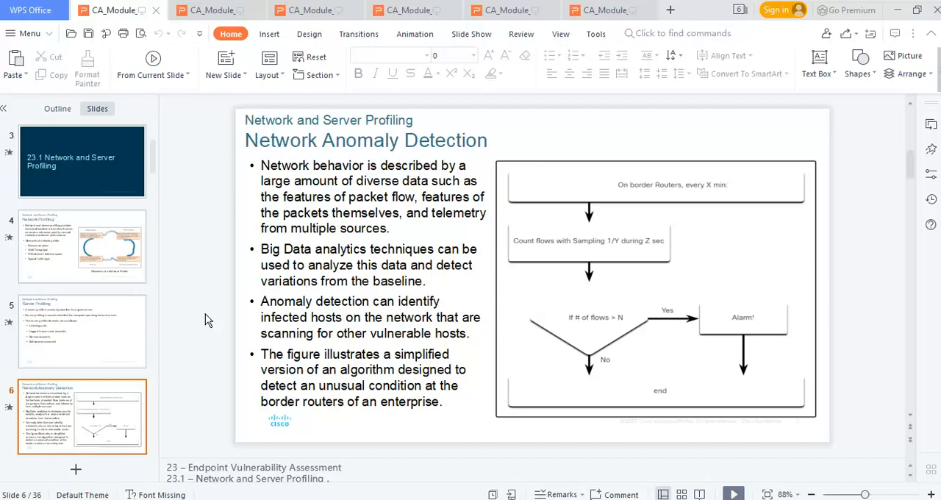
pyautogui.moveTo(353, 176)
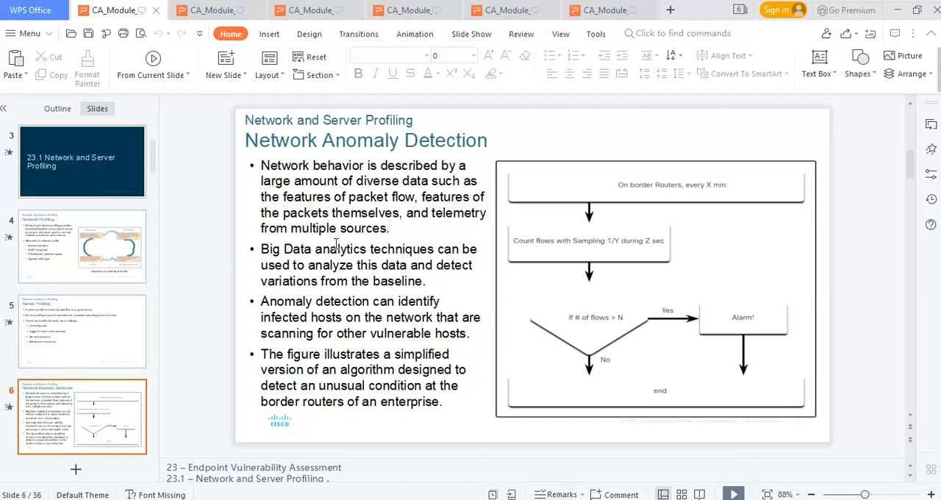
pyautogui.moveTo(394, 256)
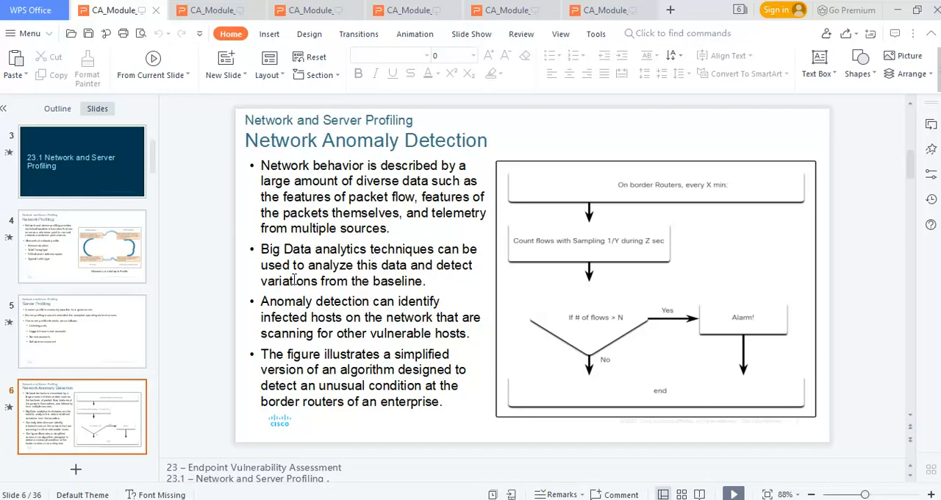
pyautogui.moveTo(500, 297)
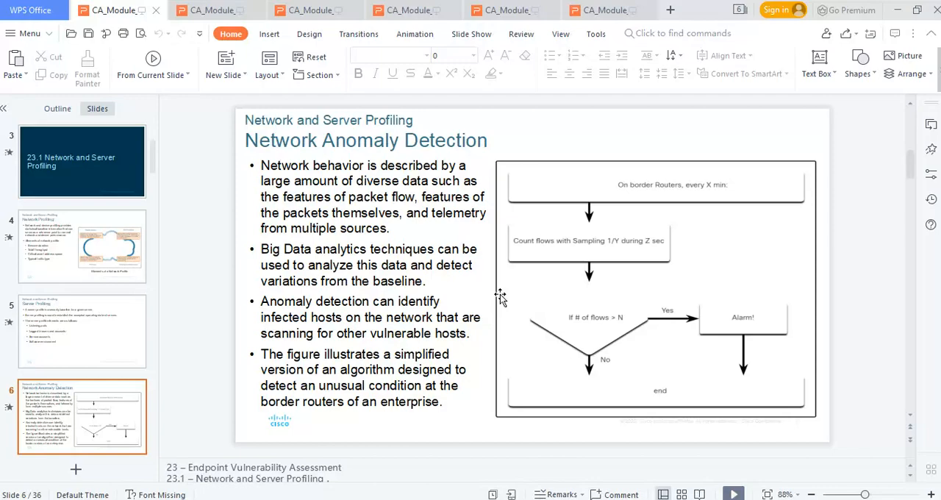
pyautogui.moveTo(371, 160)
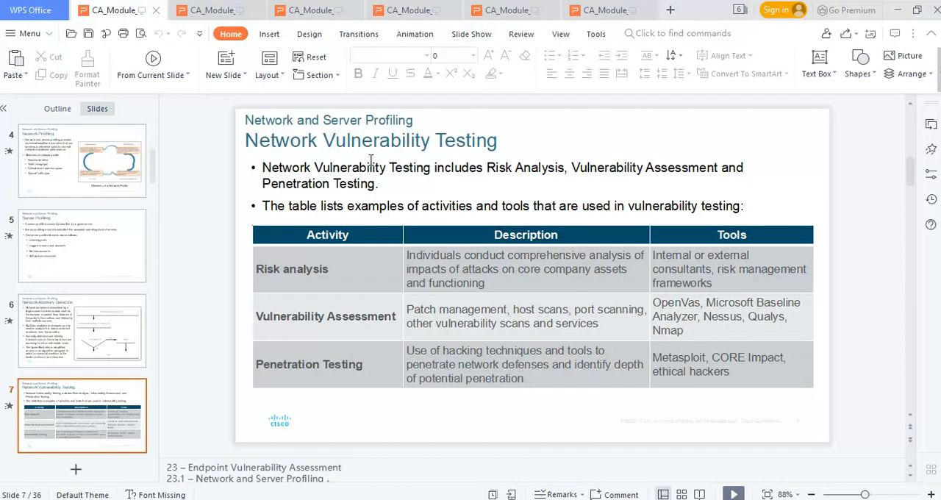
pyautogui.moveTo(532, 275)
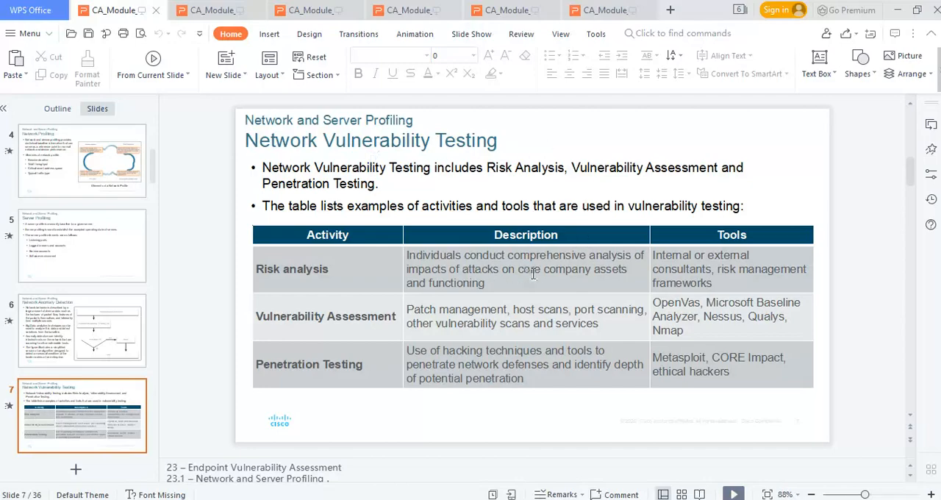
pyautogui.moveTo(488, 282)
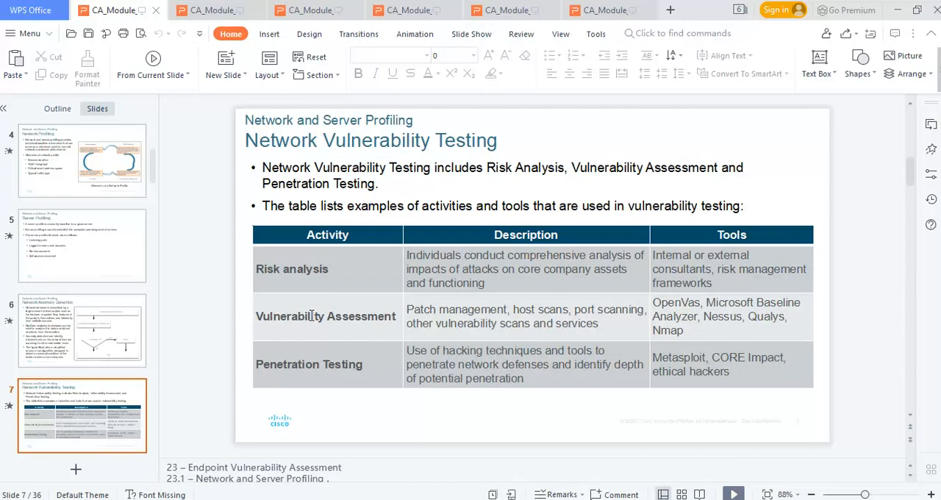
pyautogui.moveTo(797, 335)
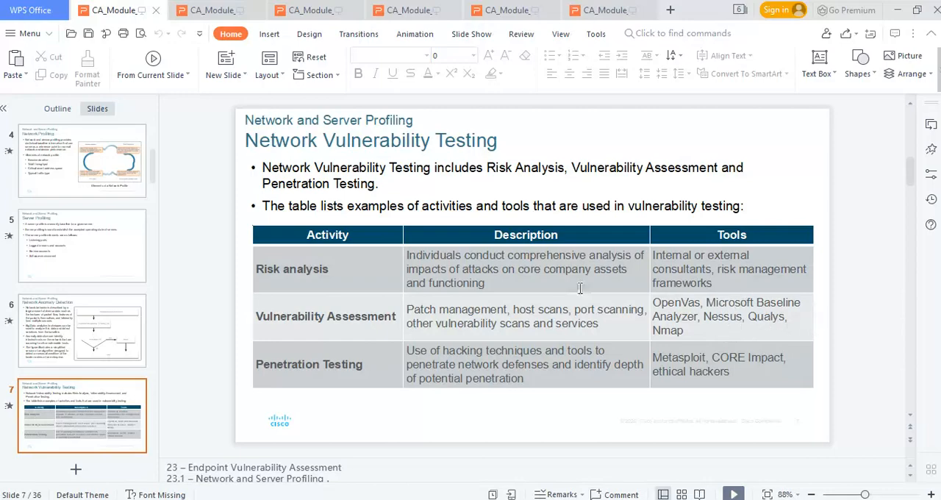
pyautogui.moveTo(499, 272)
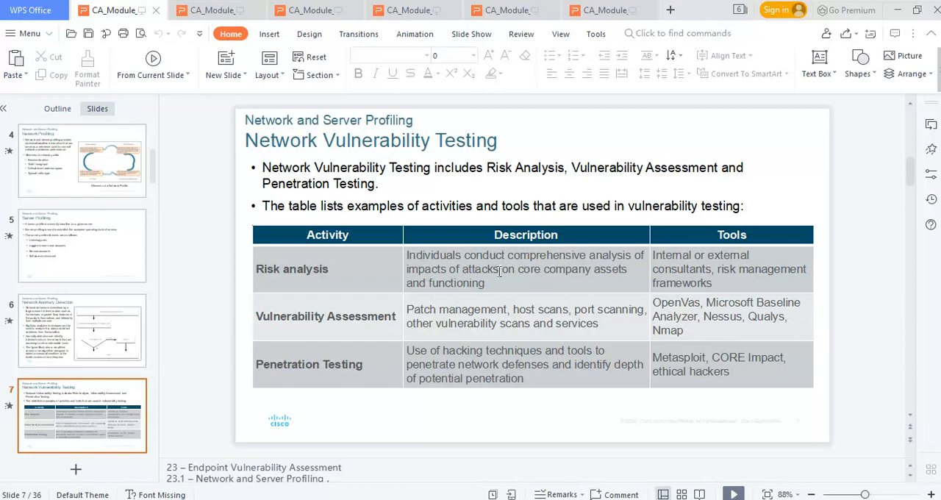
pyautogui.moveTo(294, 372)
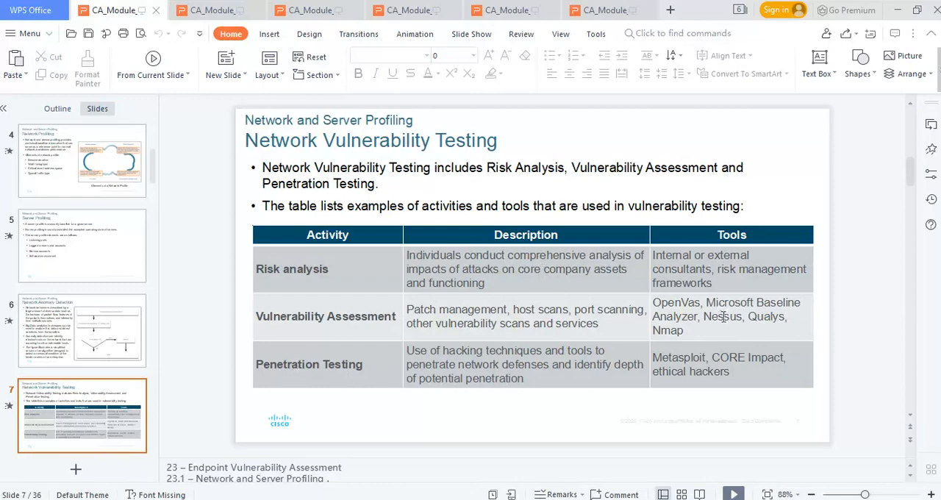
pyautogui.moveTo(453, 339)
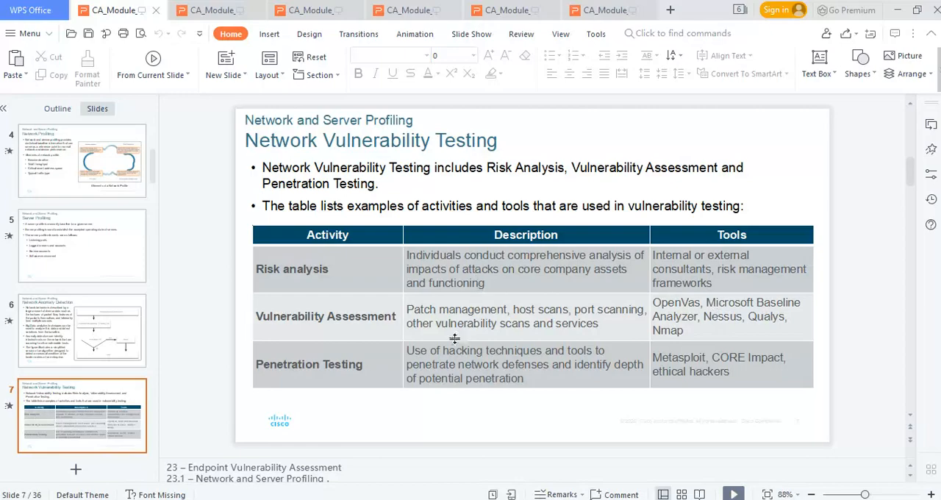
pyautogui.moveTo(562, 362)
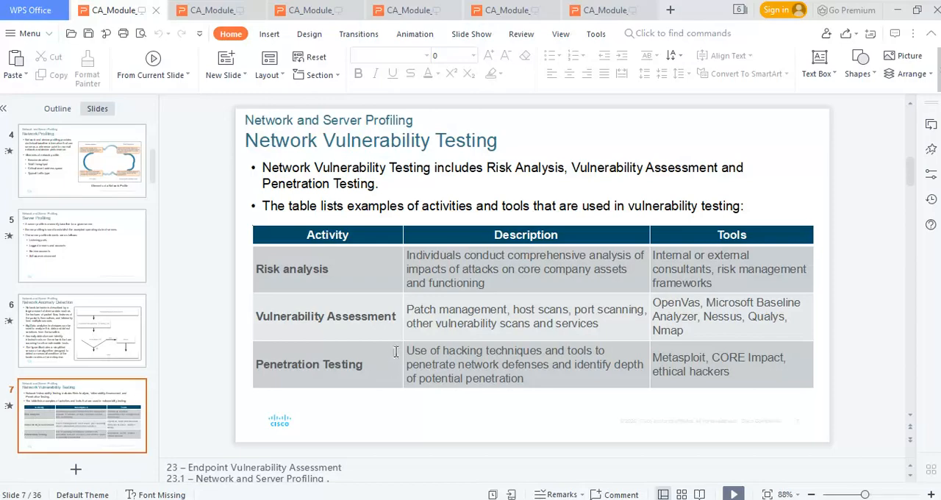
pyautogui.moveTo(227, 350)
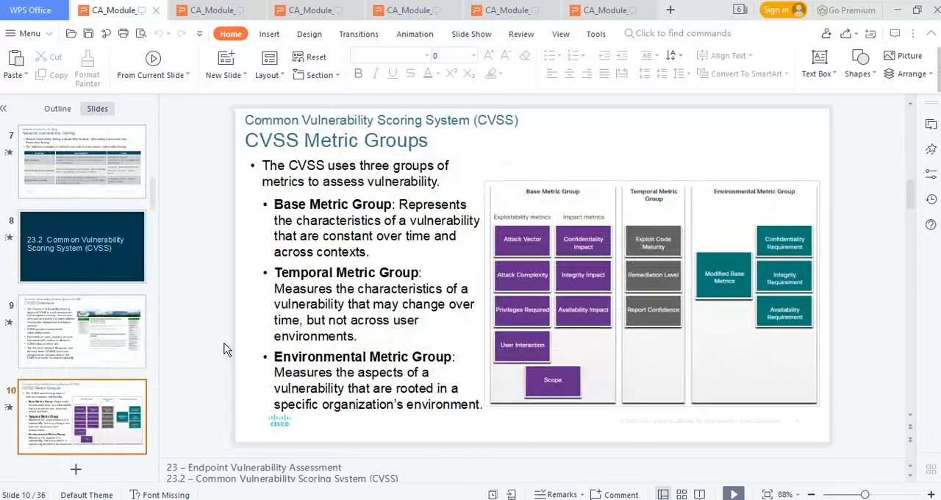
# Alternate between slide 9, CVSS Overview, and slide 10, CVSS Metric Groups, ending on slide 10
pyautogui.click(82, 331)
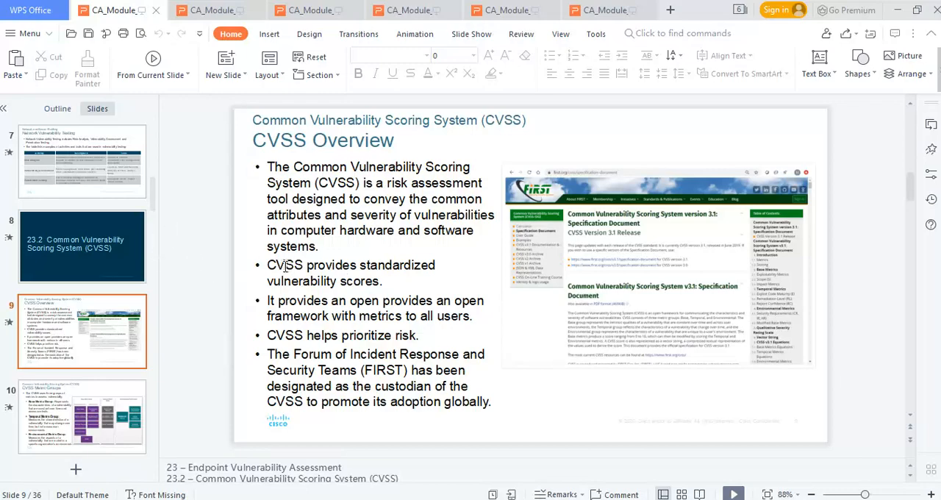
pyautogui.moveTo(306, 294)
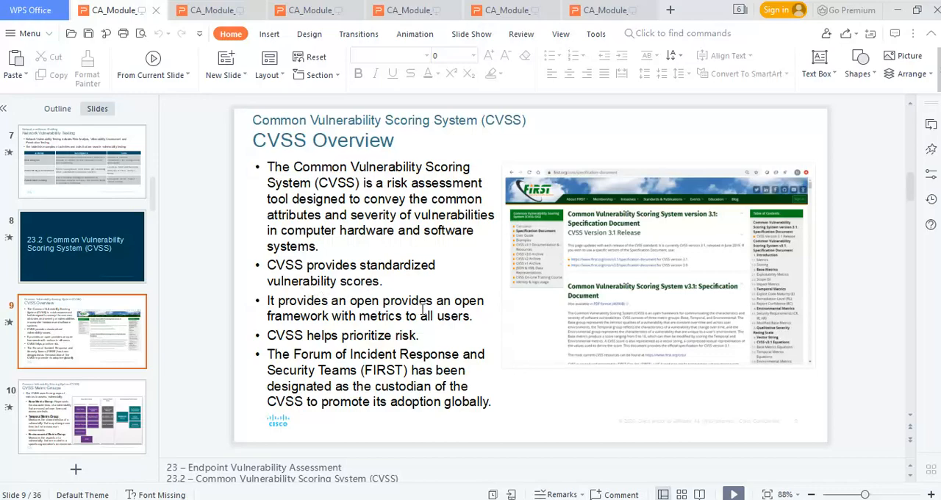
pyautogui.moveTo(429, 305)
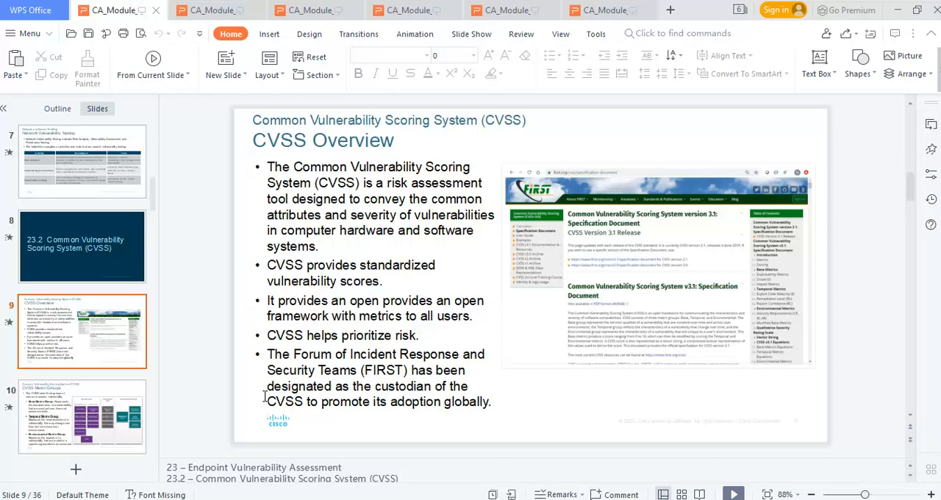
pyautogui.click(83, 415)
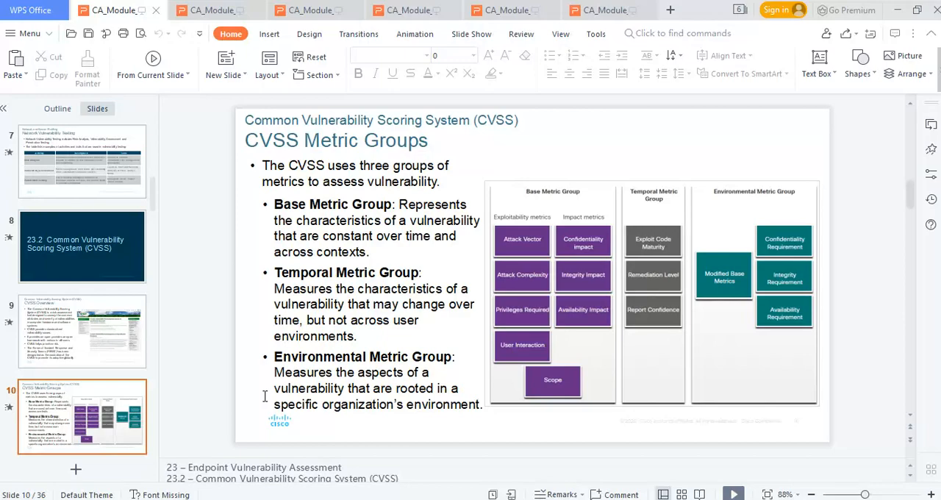
pyautogui.click(82, 331)
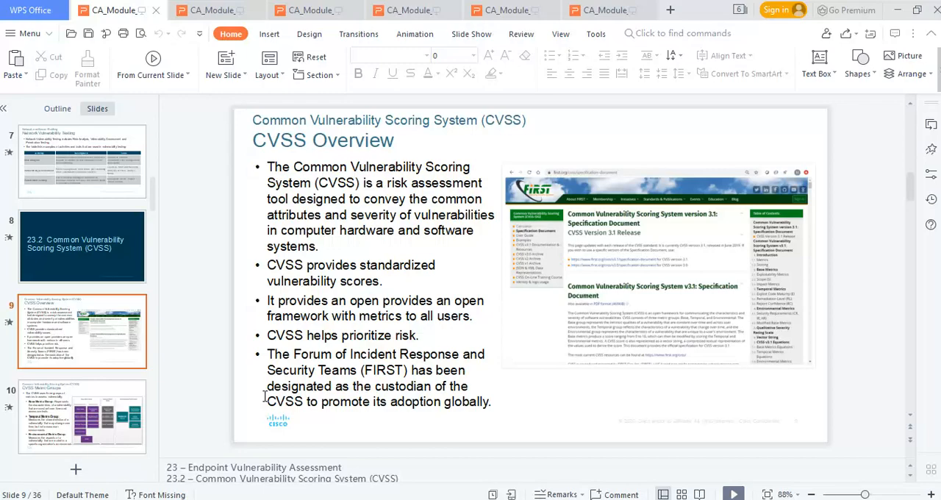
pyautogui.click(82, 414)
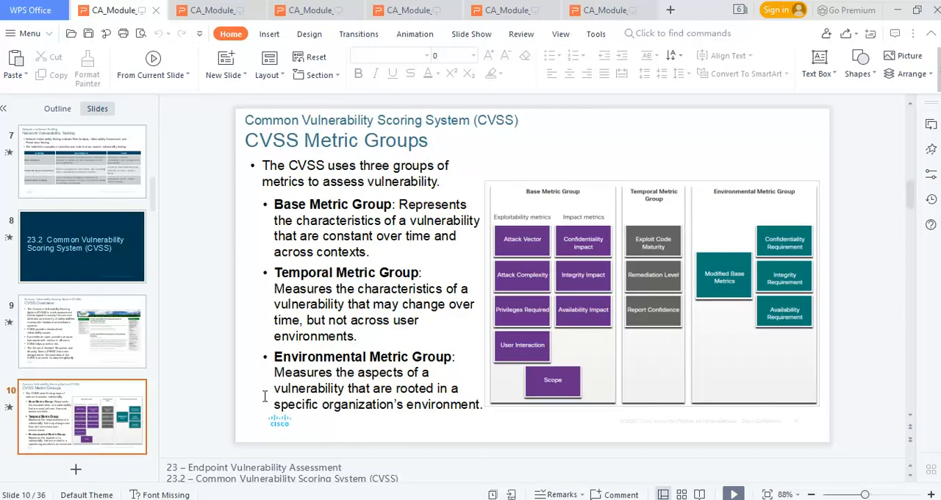
pyautogui.moveTo(566, 347)
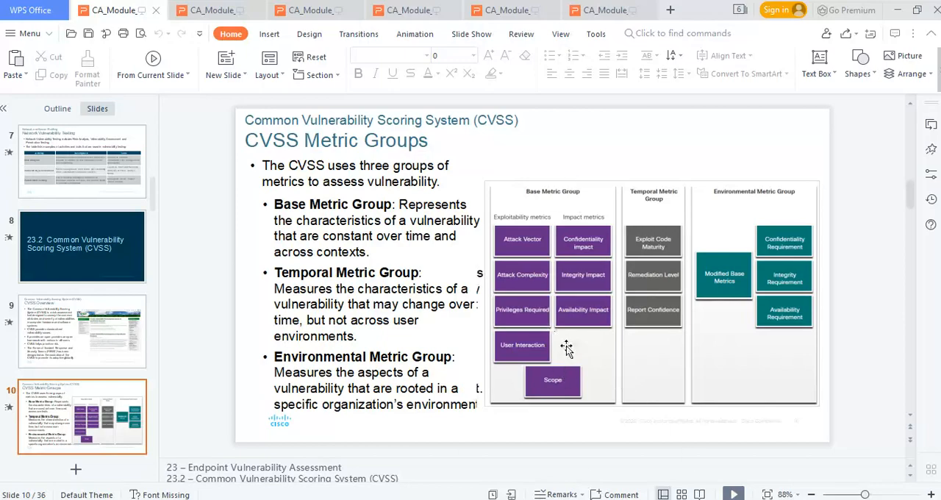
pyautogui.moveTo(659, 220)
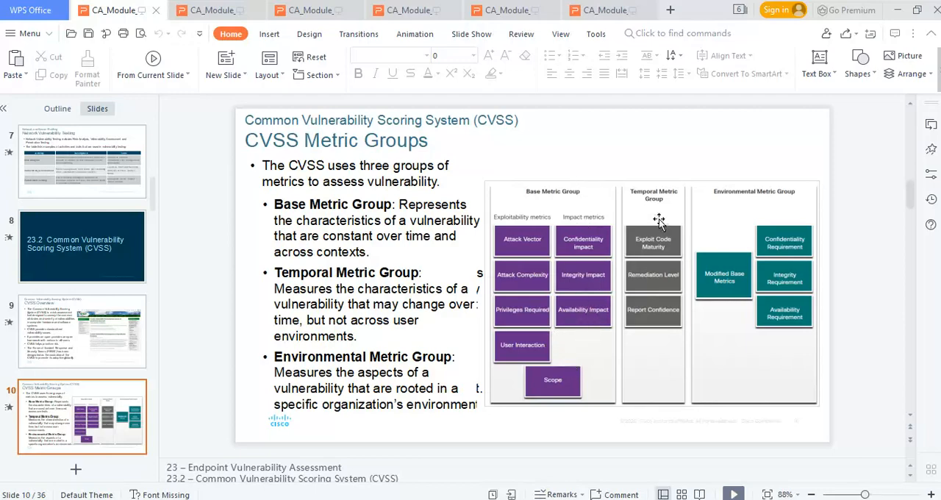
pyautogui.moveTo(815, 239)
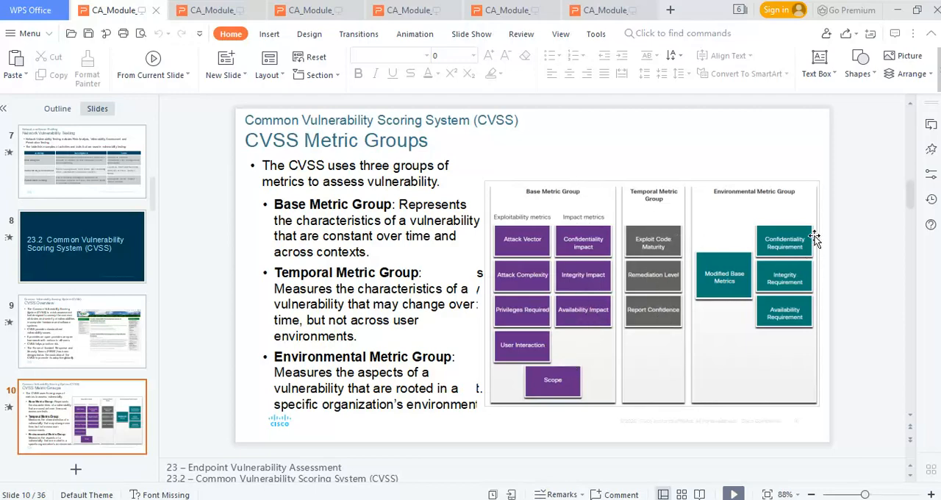
pyautogui.moveTo(471, 344)
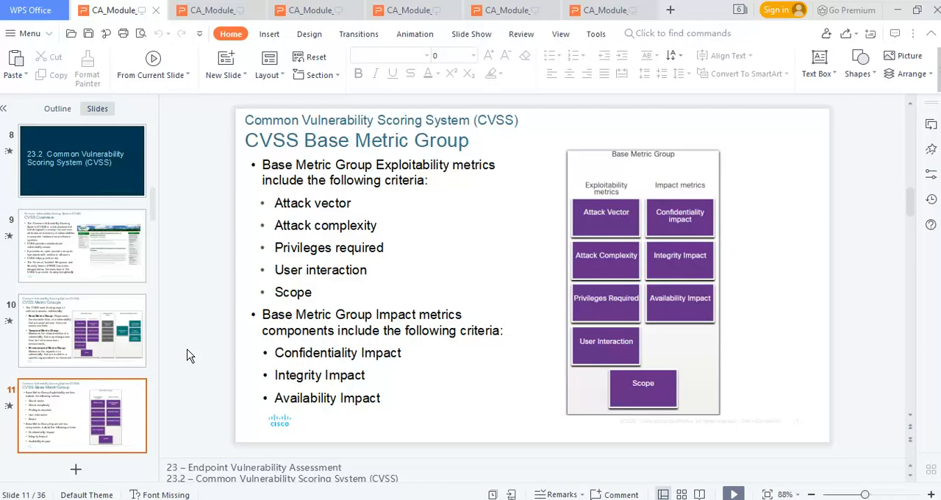
# Advance through the two CVSS Process slides to slide 14, CVSS Reports, with the severity rating table
pyautogui.click(83, 415)
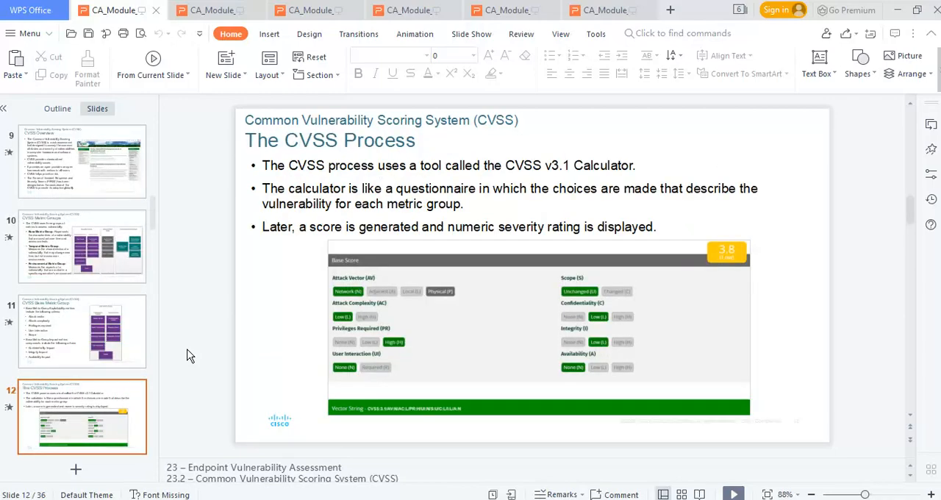
pyautogui.click(83, 415)
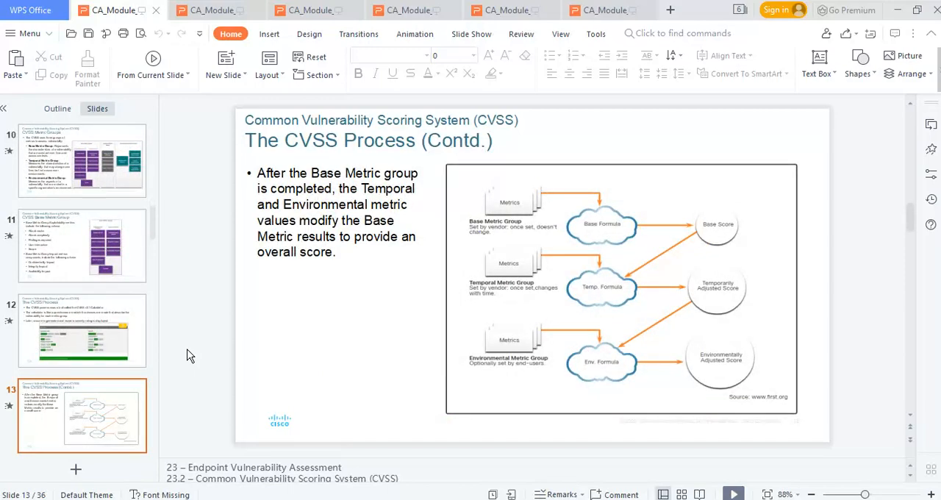
pyautogui.click(83, 415)
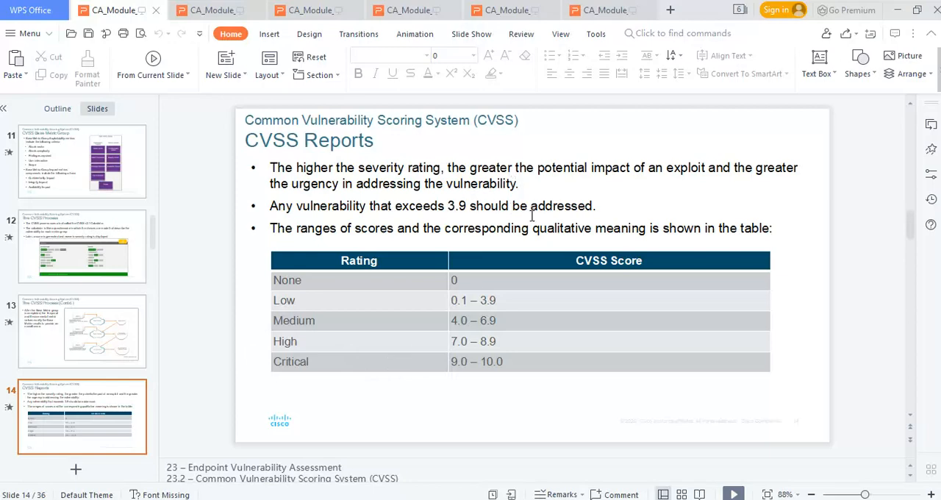
pyautogui.moveTo(283, 300)
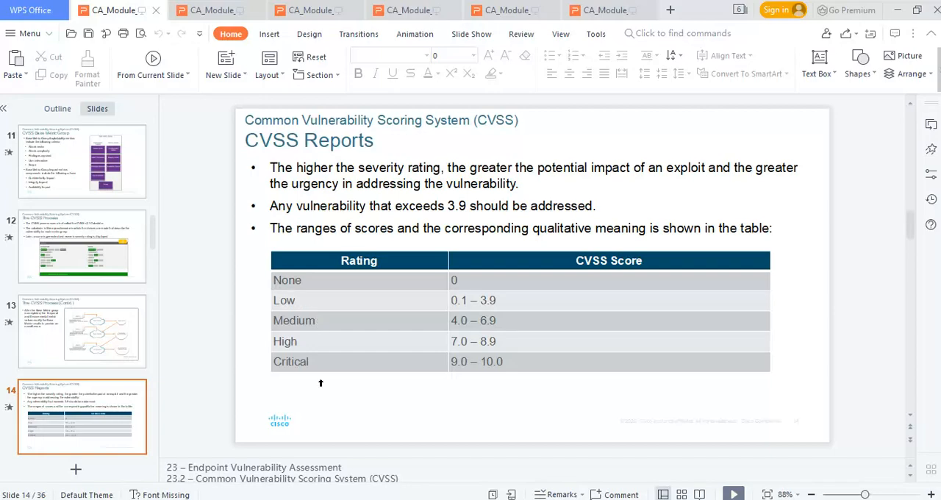
# Pass Other Vulnerability Information Sources and the 23.3 divider to reach slide 18, Risk Management
pyautogui.click(82, 415)
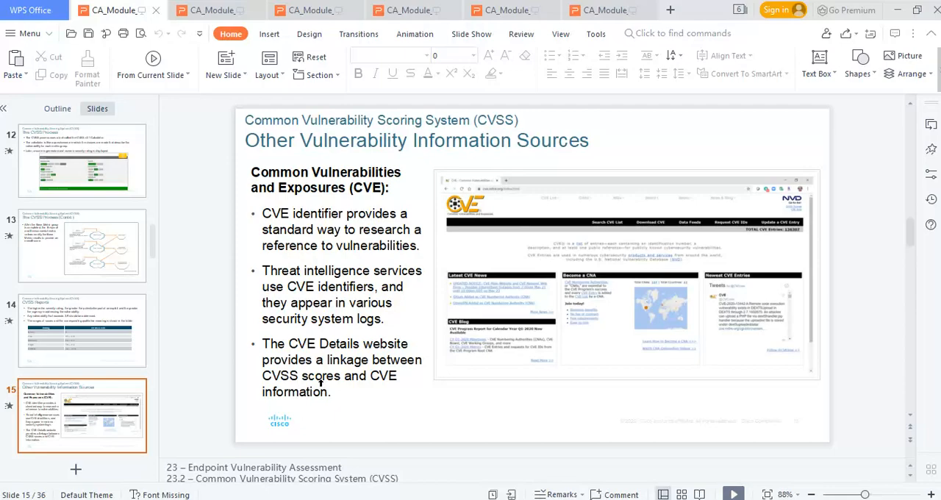
pyautogui.moveTo(589, 280)
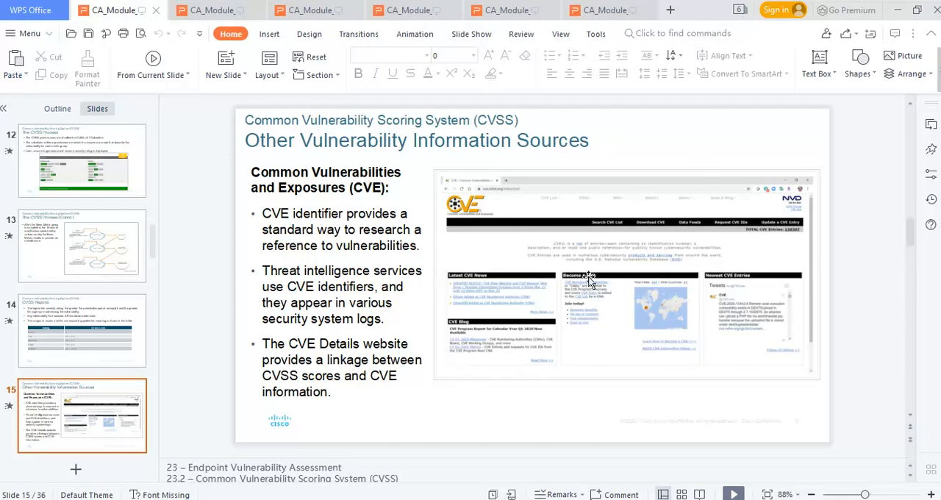
pyautogui.moveTo(585, 287)
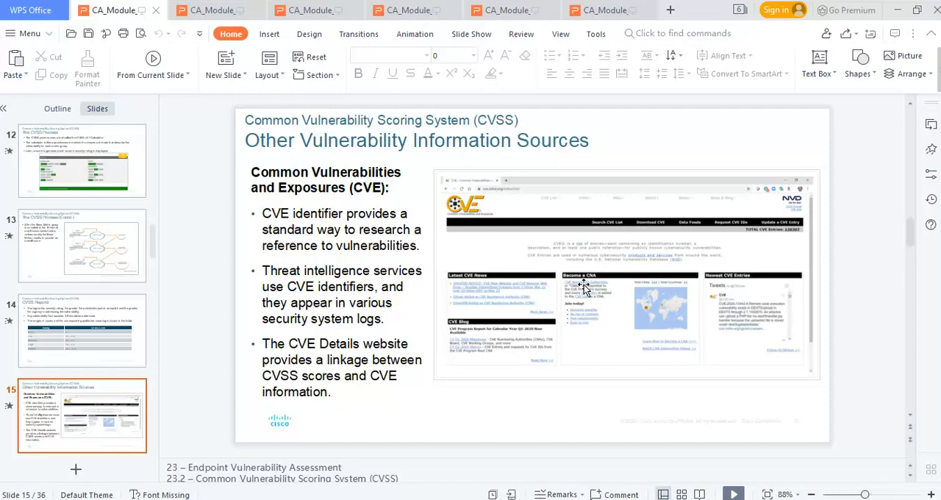
pyautogui.moveTo(204, 338)
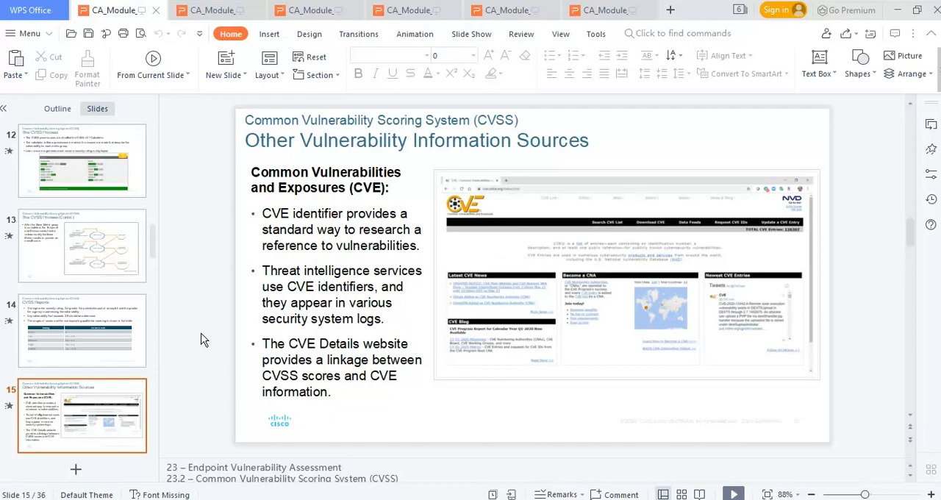
pyautogui.click(81, 415)
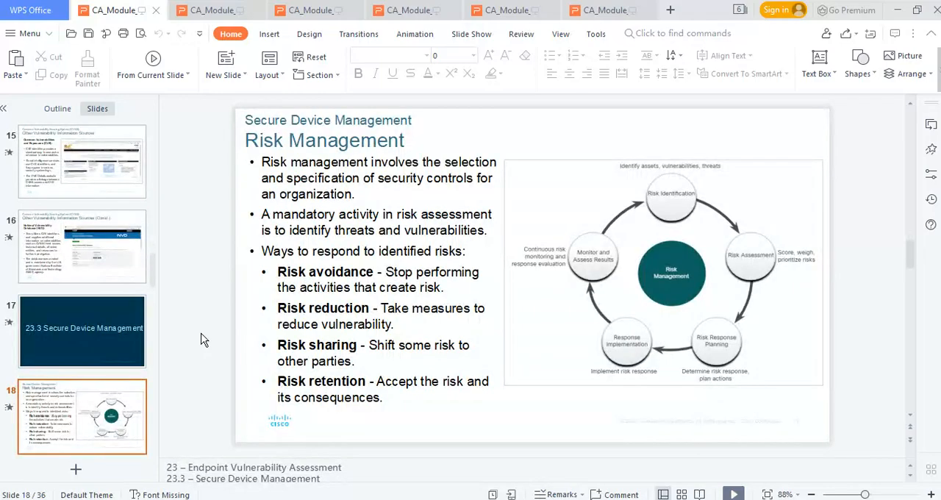
# Show slide 20, Vulnerability Management (Contd.), with Report, Remediate and Verify steps
pyautogui.click(82, 330)
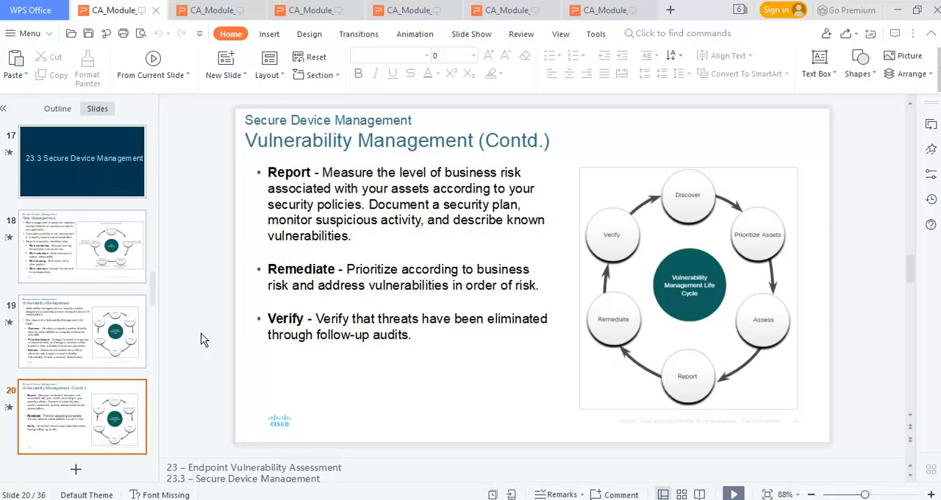
pyautogui.click(83, 331)
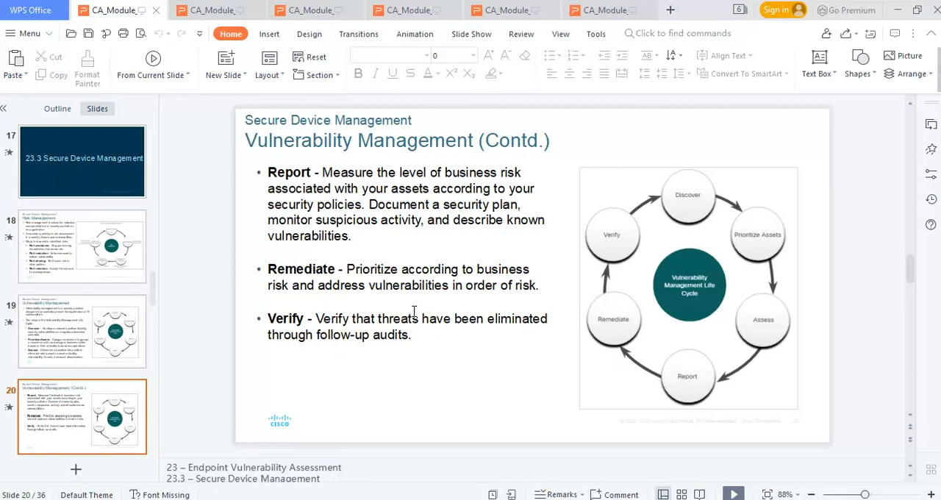
pyautogui.click(81, 414)
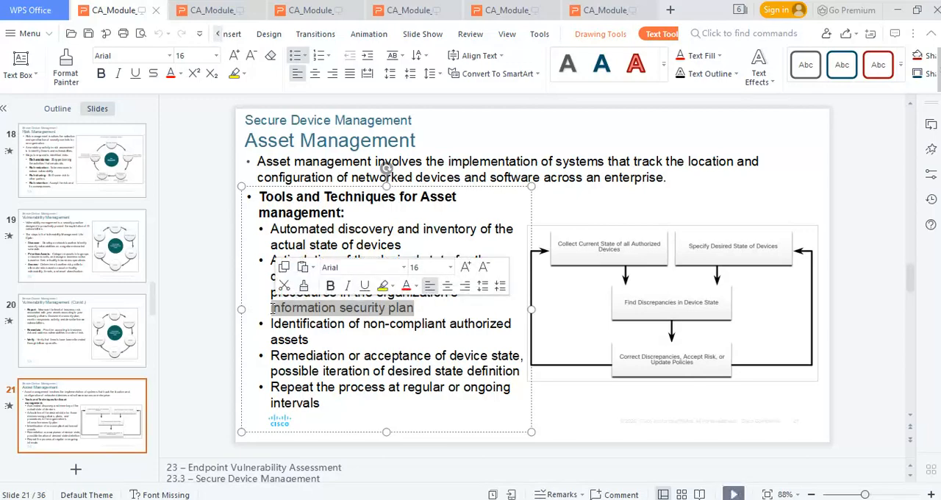
pyautogui.moveTo(680, 424)
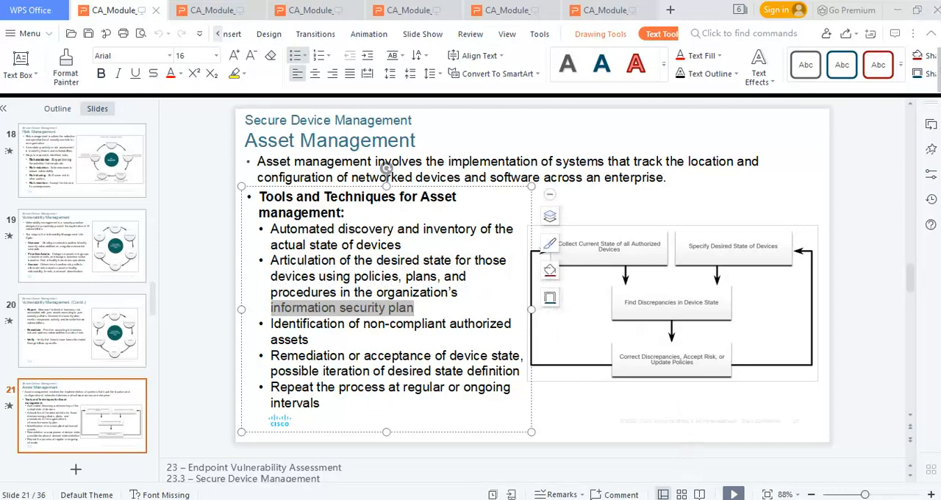
pyautogui.moveTo(702, 332)
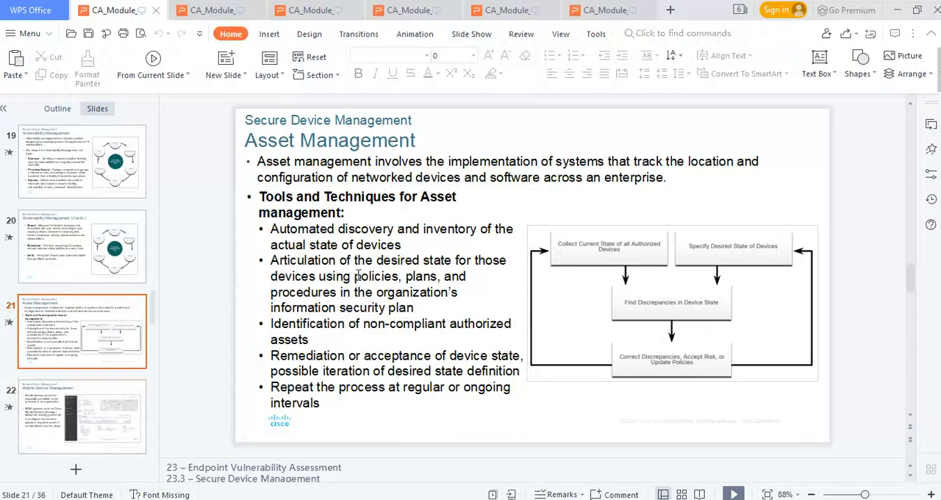
pyautogui.moveTo(301, 238)
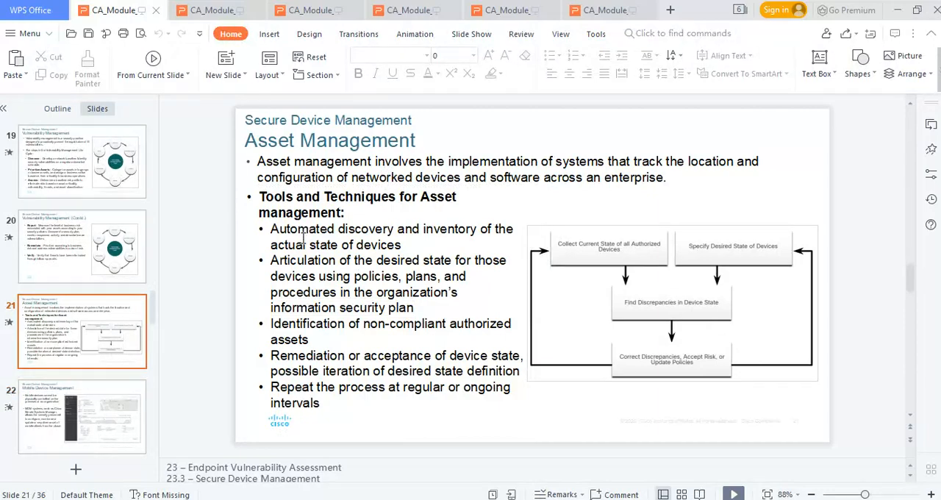
pyautogui.moveTo(332, 238)
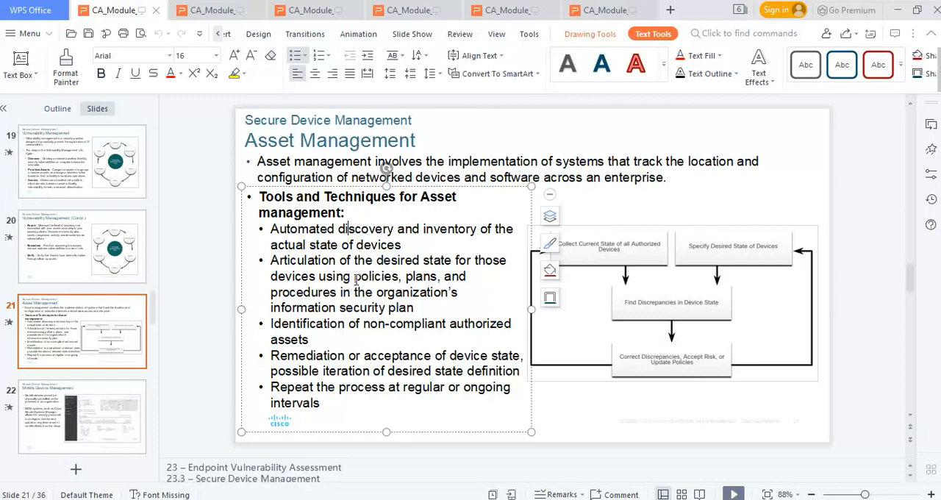
# Select text on the Asset Management slide, then advance to slide 22, Mobile Device Management
pyautogui.moveTo(353, 276); pyautogui.dragTo(448, 292)
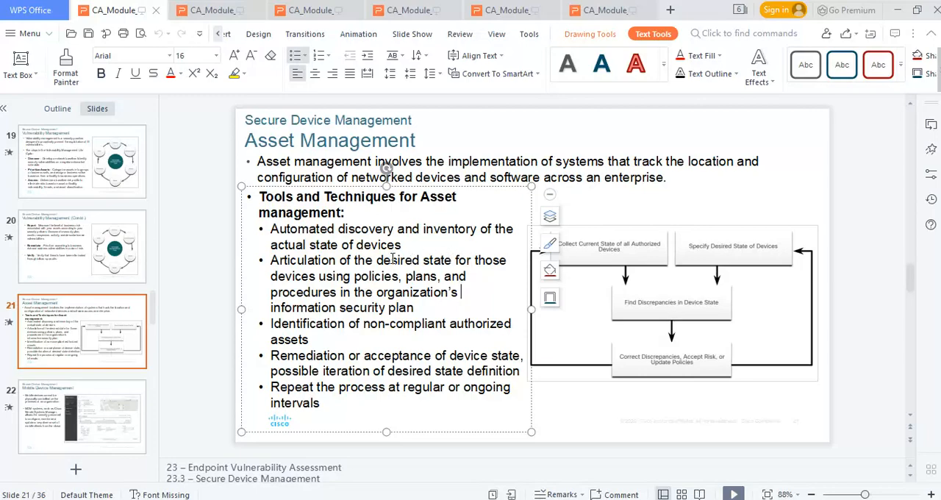
pyautogui.moveTo(409, 267)
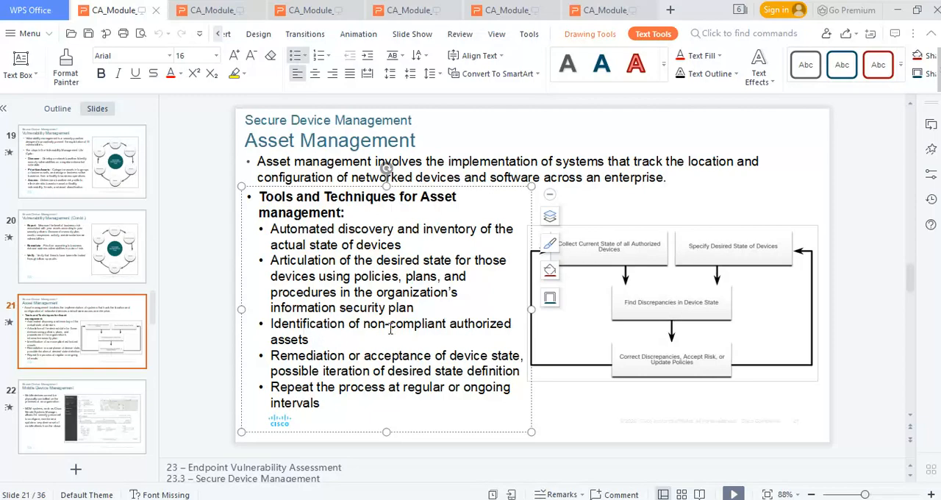
pyautogui.click(462, 291)
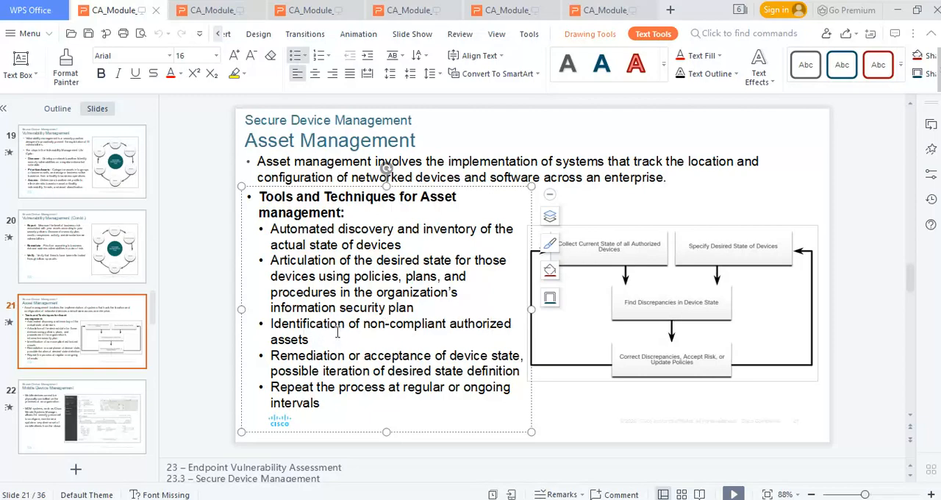
pyautogui.moveTo(338, 351)
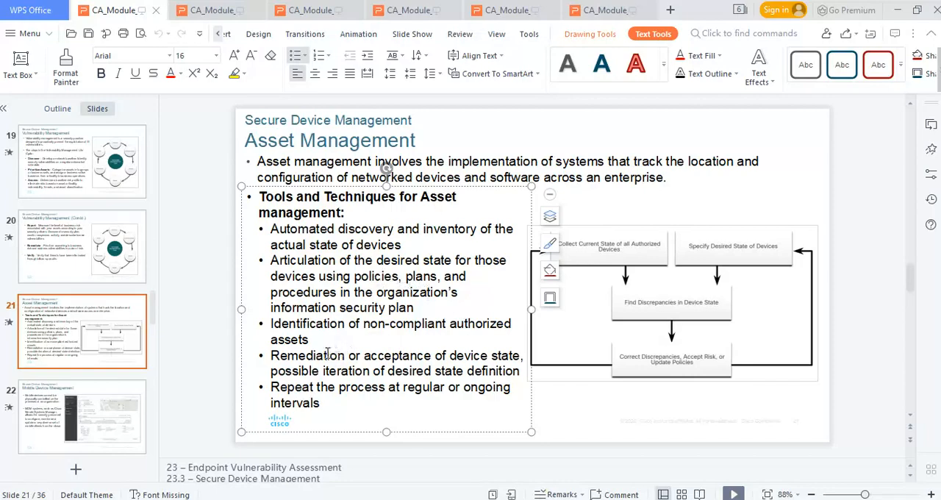
pyautogui.moveTo(203, 331)
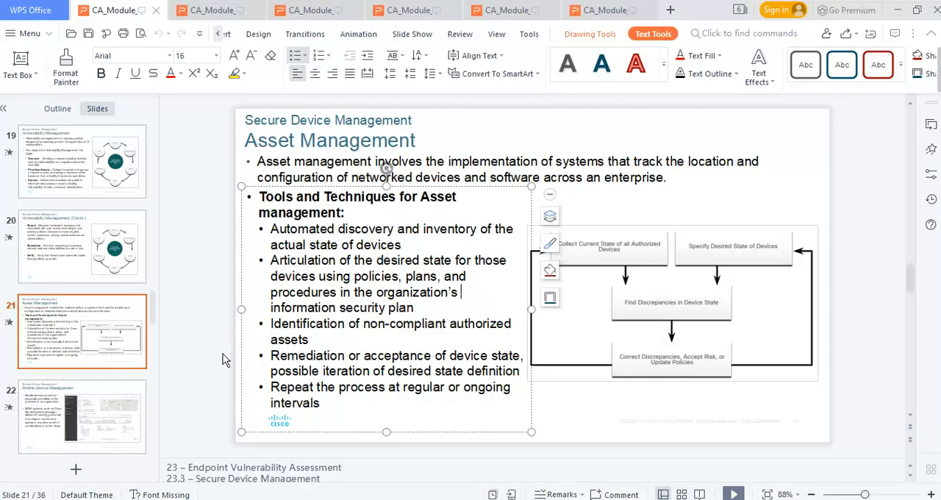
pyautogui.click(82, 416)
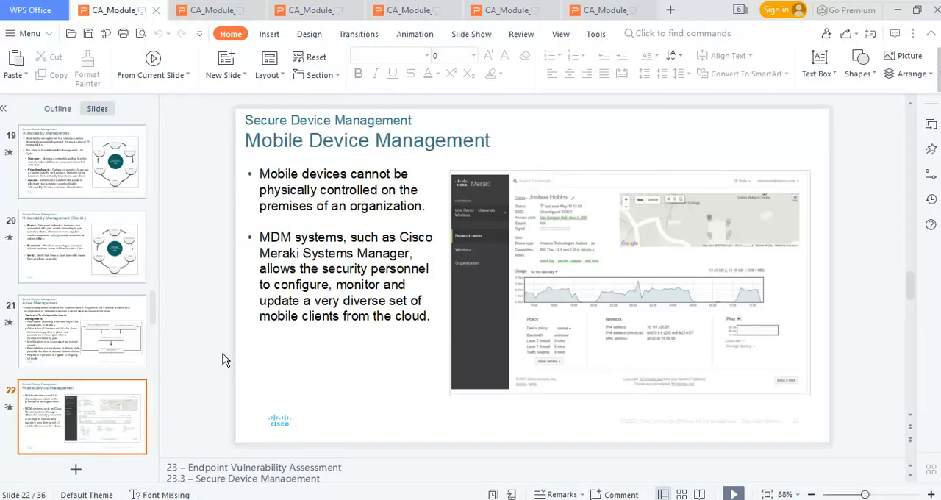
pyautogui.moveTo(445, 145)
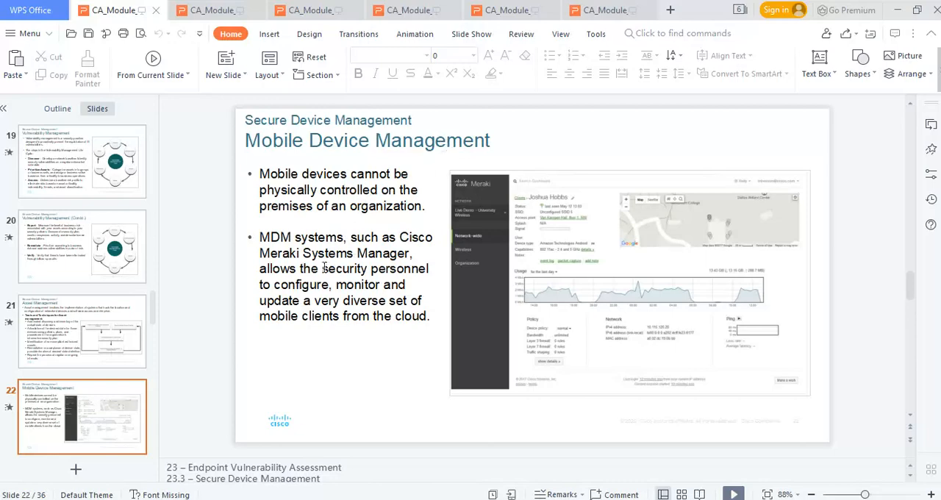
pyautogui.moveTo(293, 257)
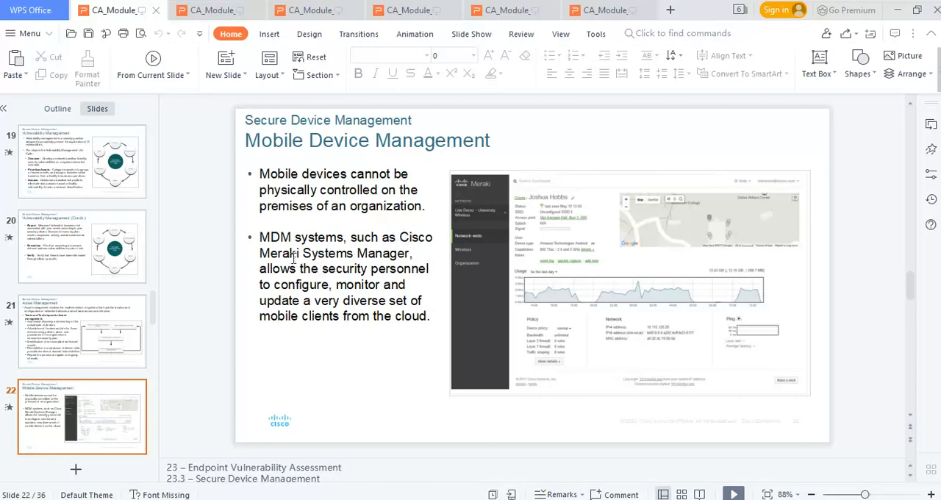
pyautogui.moveTo(391, 249)
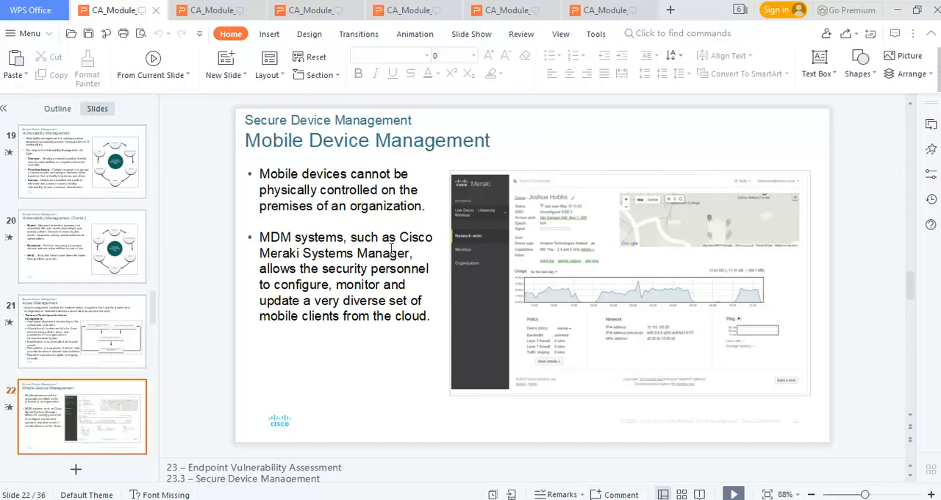
pyautogui.moveTo(385, 244)
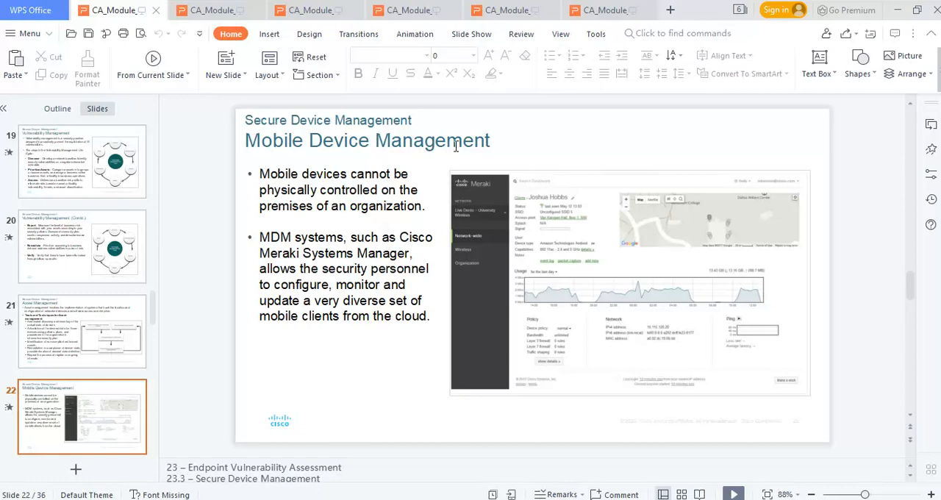
pyautogui.moveTo(359, 190)
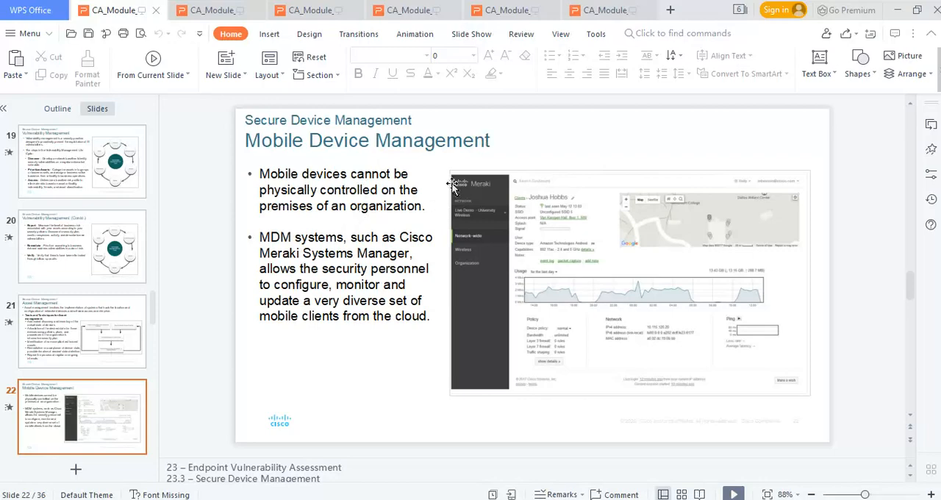
pyautogui.moveTo(479, 158)
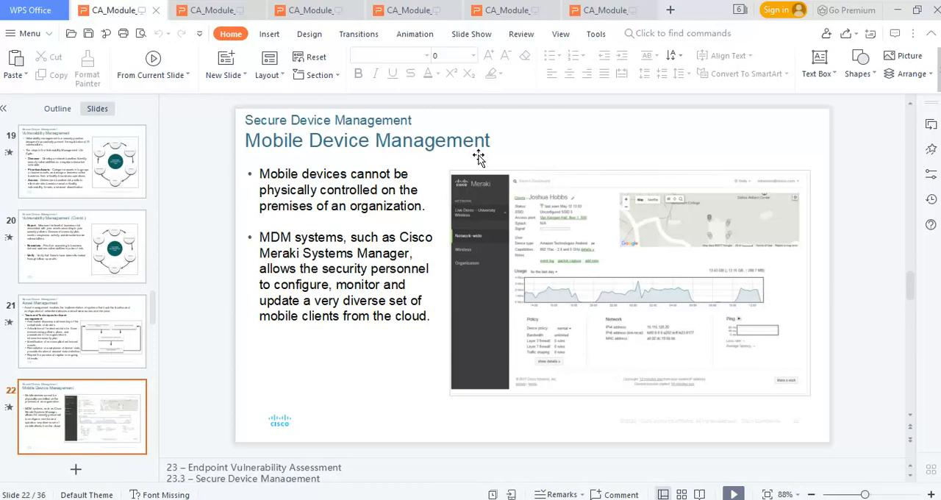
pyautogui.moveTo(391, 225)
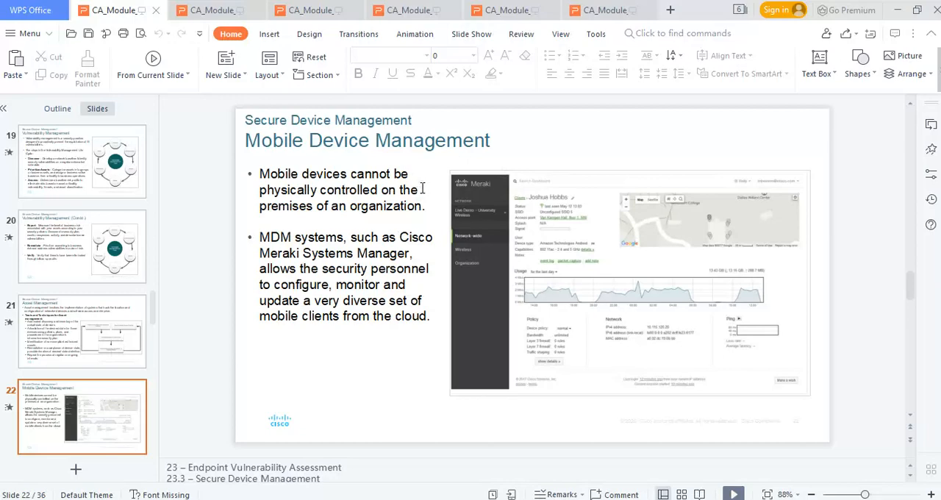
pyautogui.moveTo(602, 283)
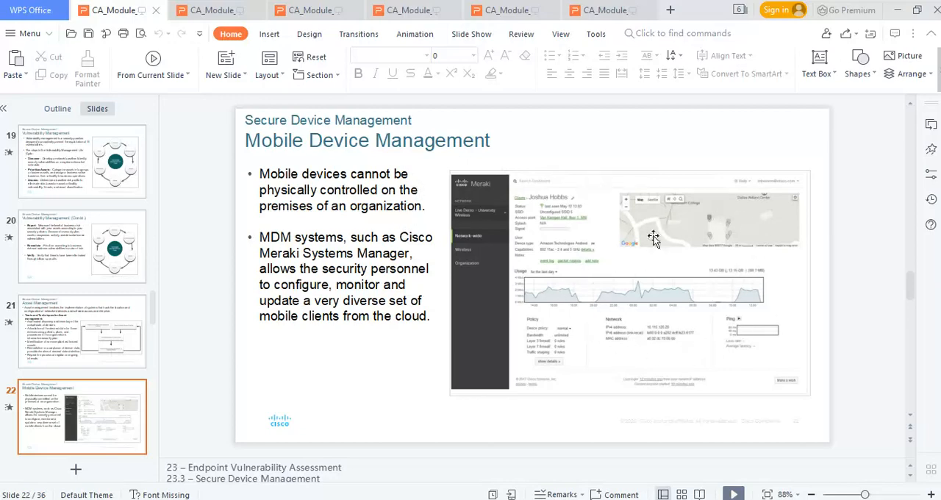
pyautogui.moveTo(656, 215)
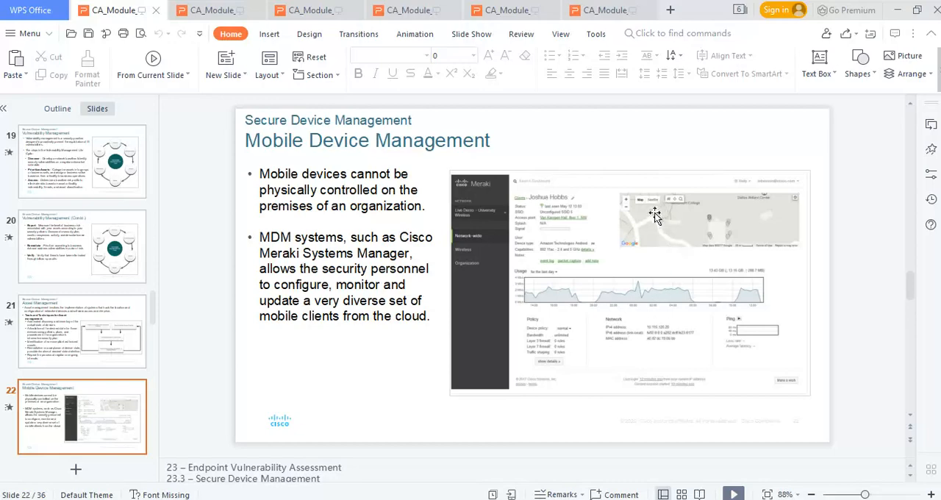
pyautogui.moveTo(634, 344)
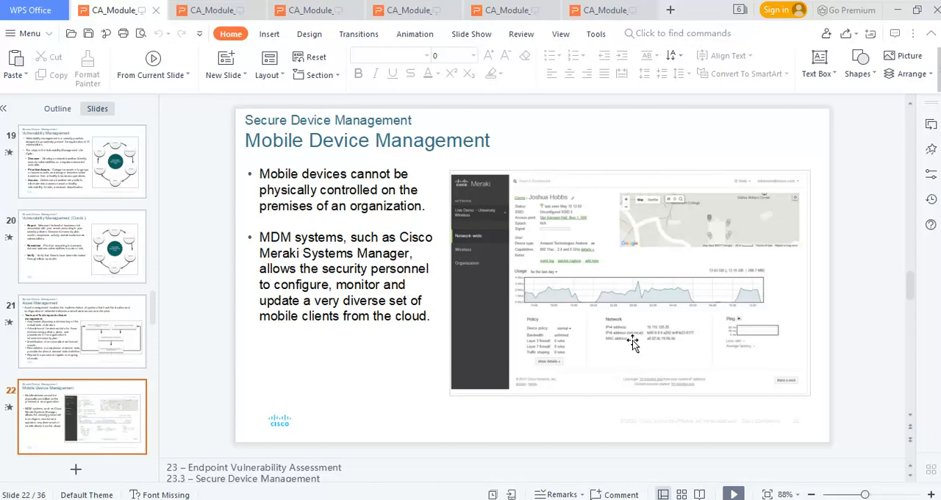
pyautogui.moveTo(682, 232)
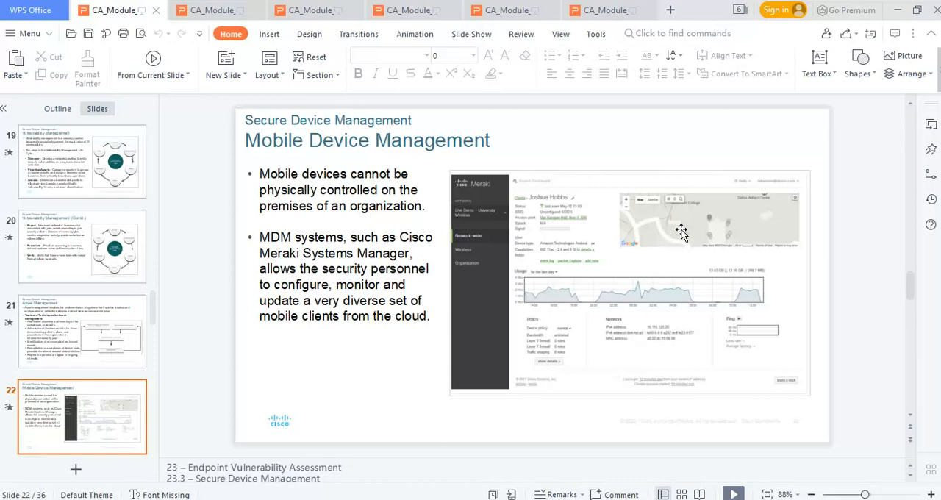
pyautogui.moveTo(518, 297)
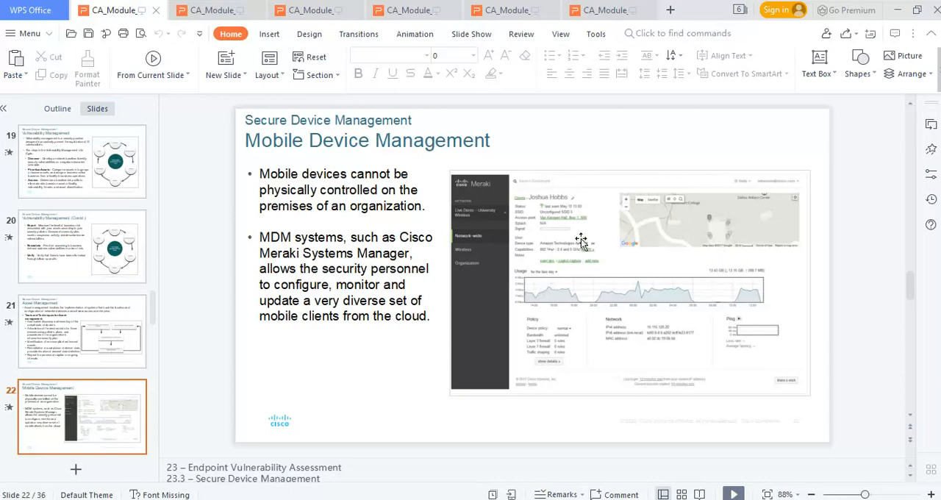
pyautogui.moveTo(625, 350)
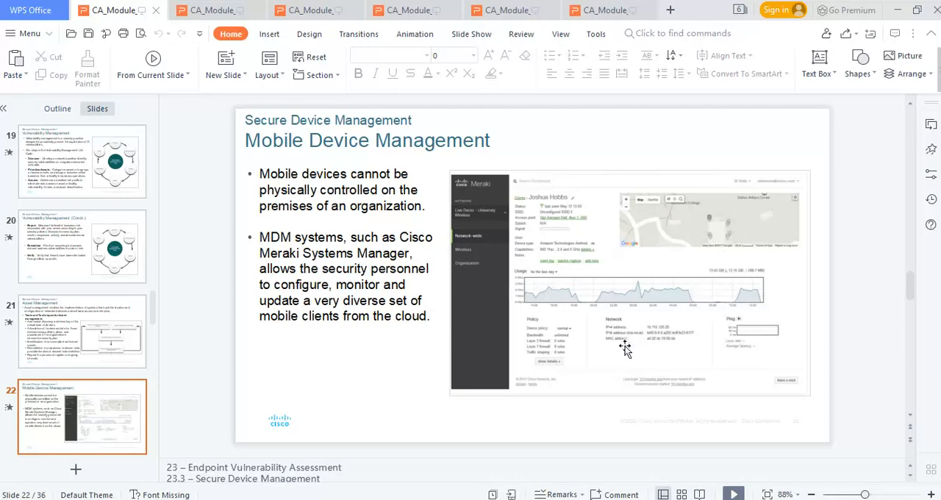
pyautogui.moveTo(532, 268)
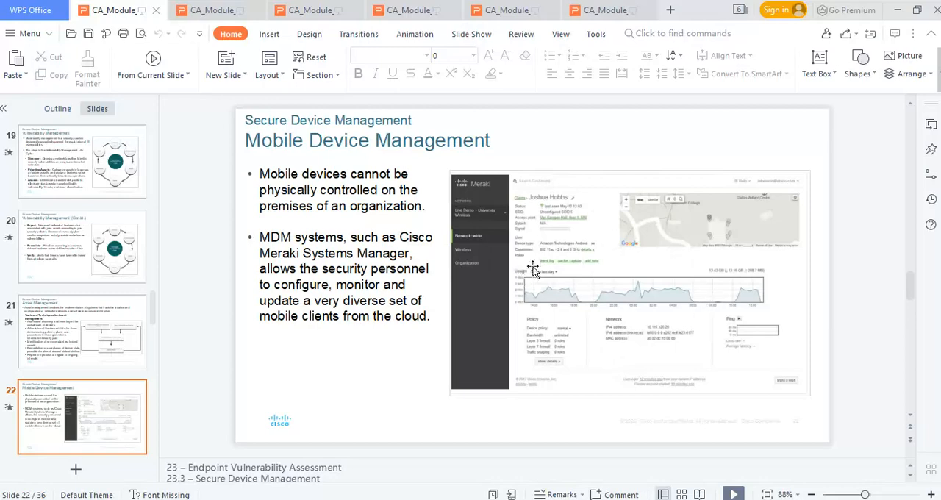
pyautogui.moveTo(478, 263)
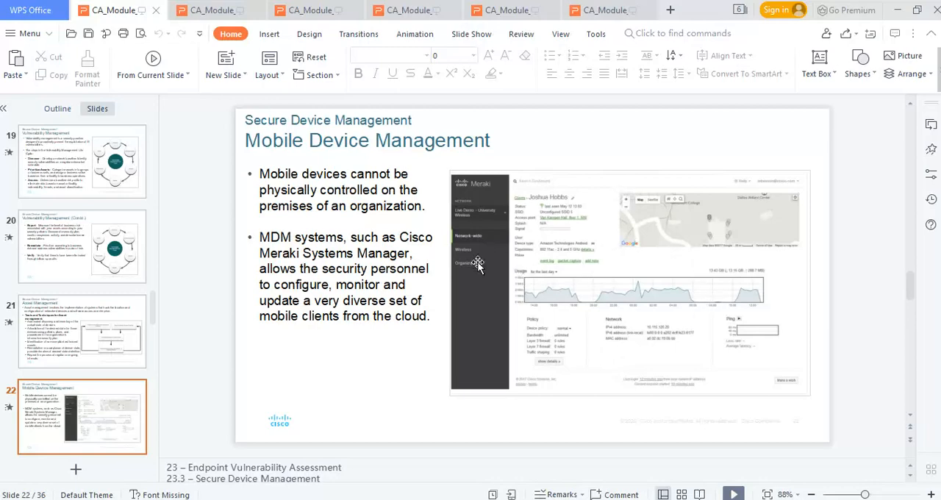
pyautogui.moveTo(644, 238)
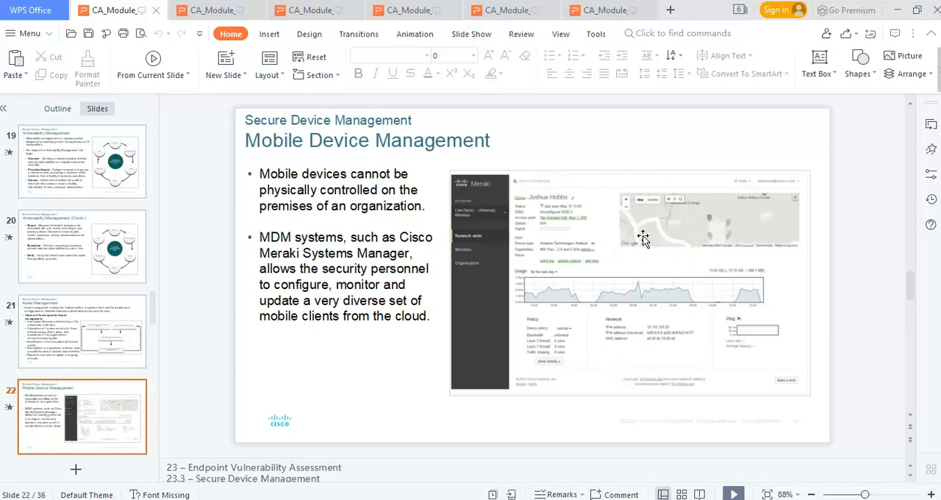
pyautogui.moveTo(572, 305)
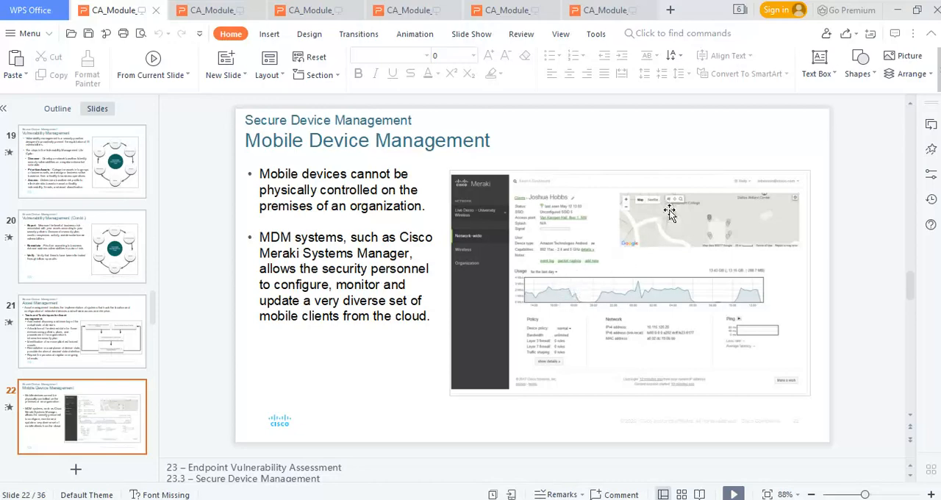
pyautogui.moveTo(709, 334)
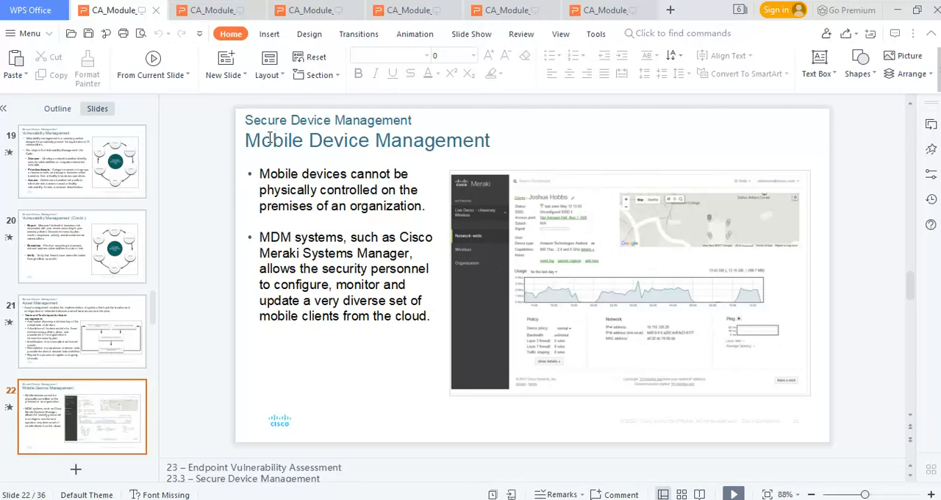
pyautogui.moveTo(522, 176)
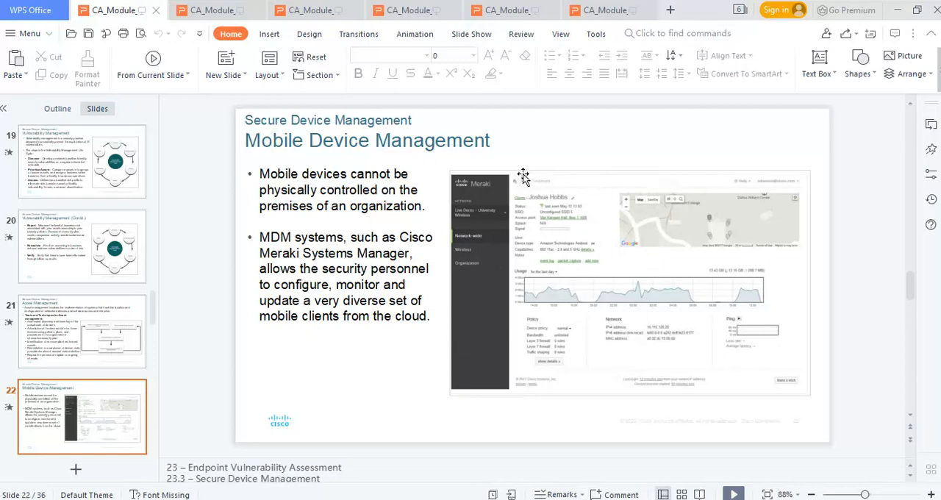
pyautogui.moveTo(203, 352)
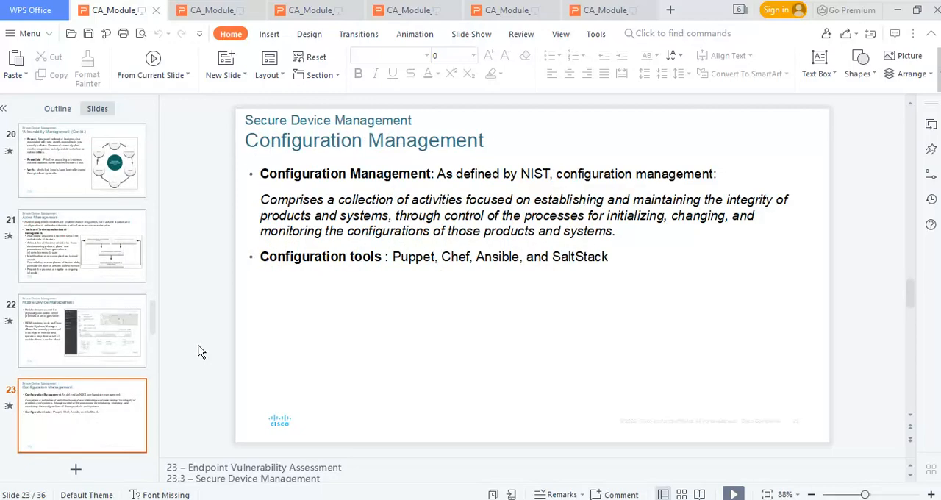
pyautogui.moveTo(373, 303)
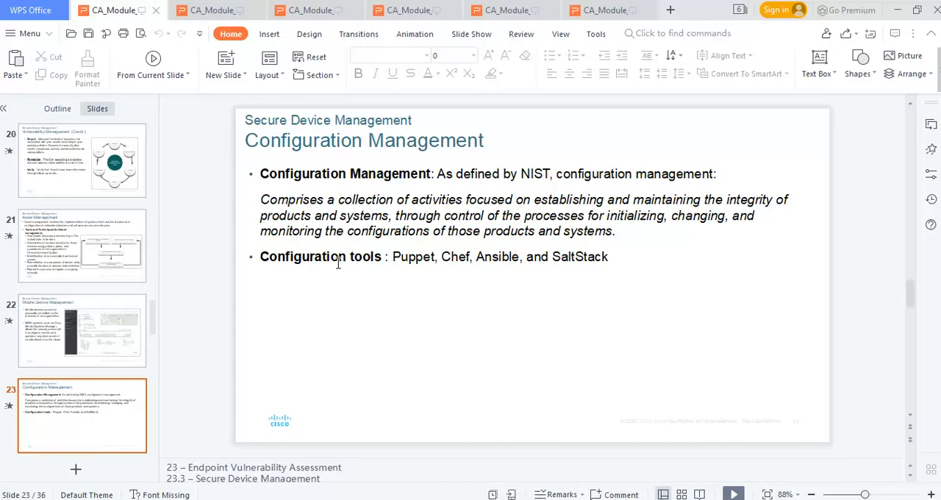
pyautogui.moveTo(215, 262)
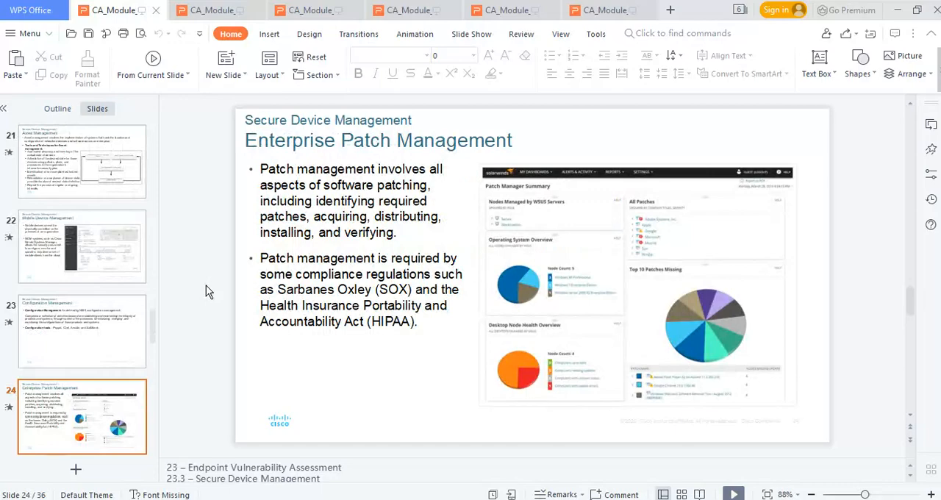
pyautogui.moveTo(265, 277)
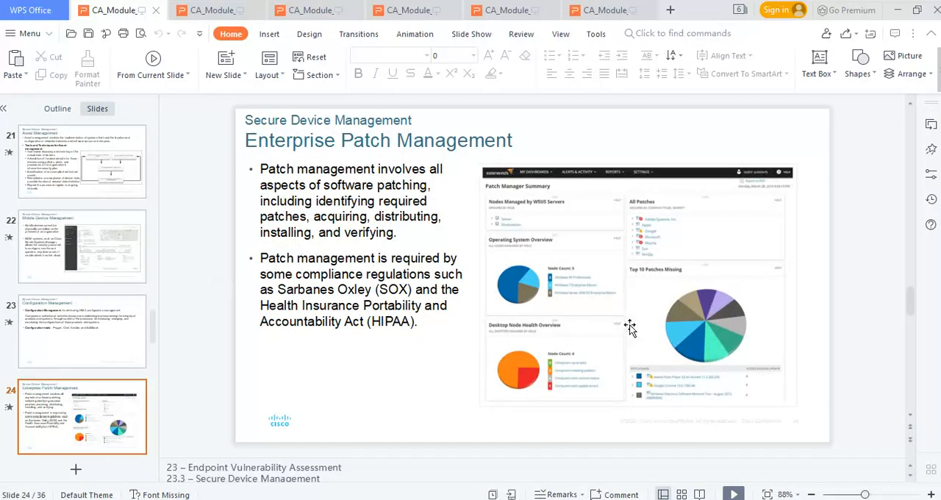
pyautogui.moveTo(392, 170)
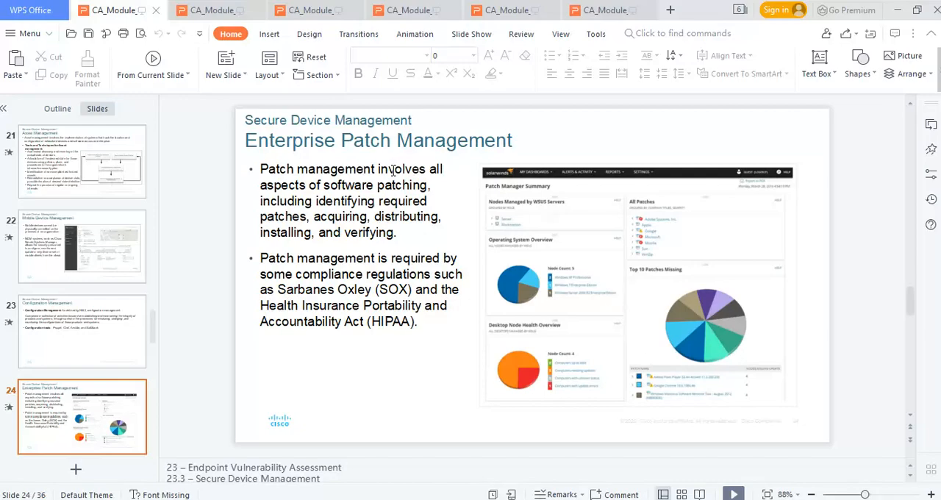
pyautogui.moveTo(659, 226)
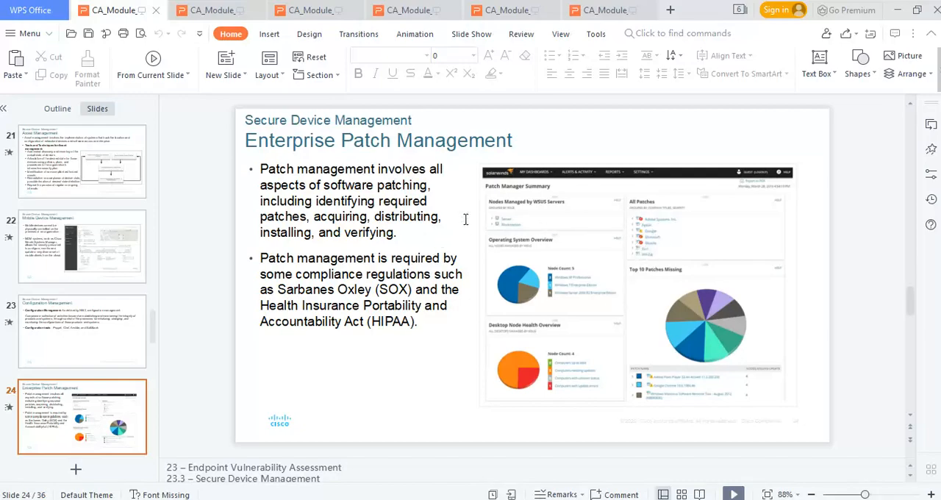
pyautogui.moveTo(550, 215)
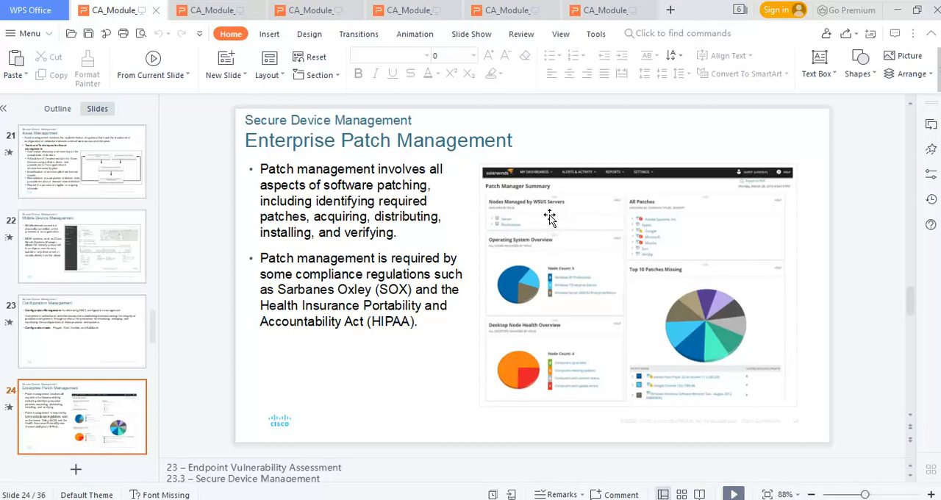
pyautogui.moveTo(631, 256)
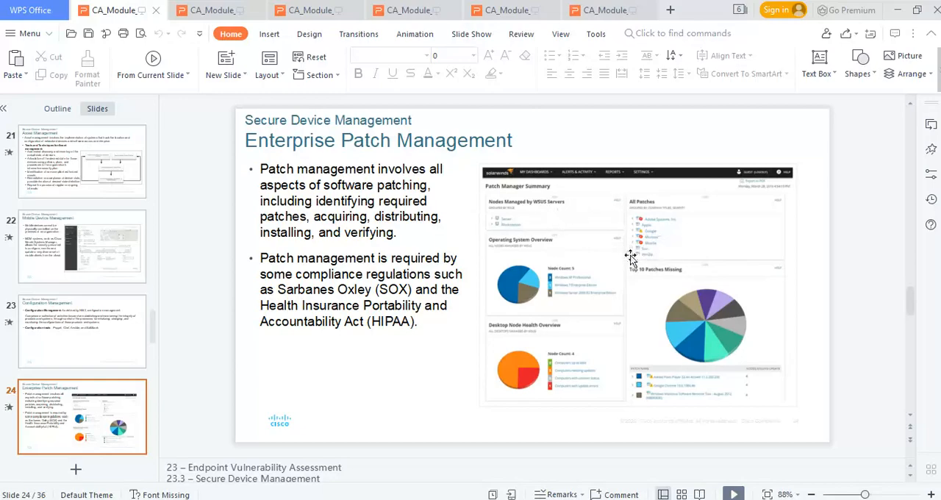
pyautogui.moveTo(537, 217)
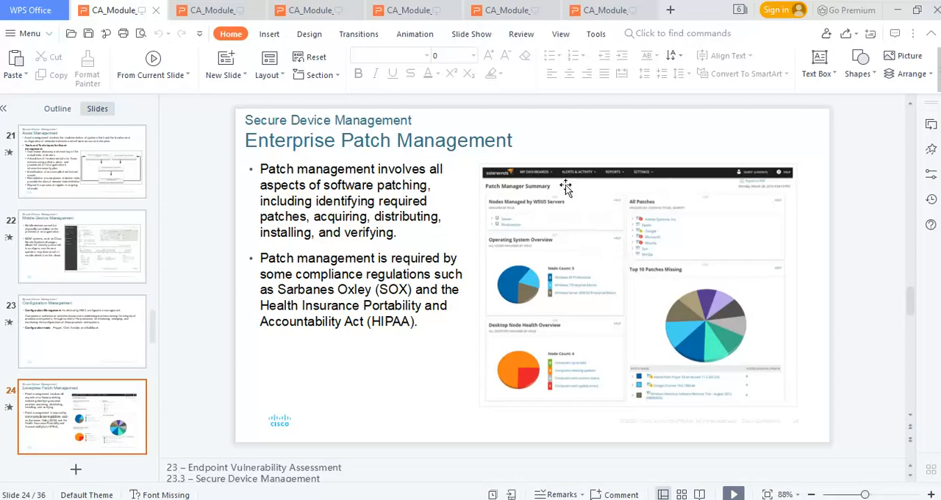
pyautogui.moveTo(397, 160)
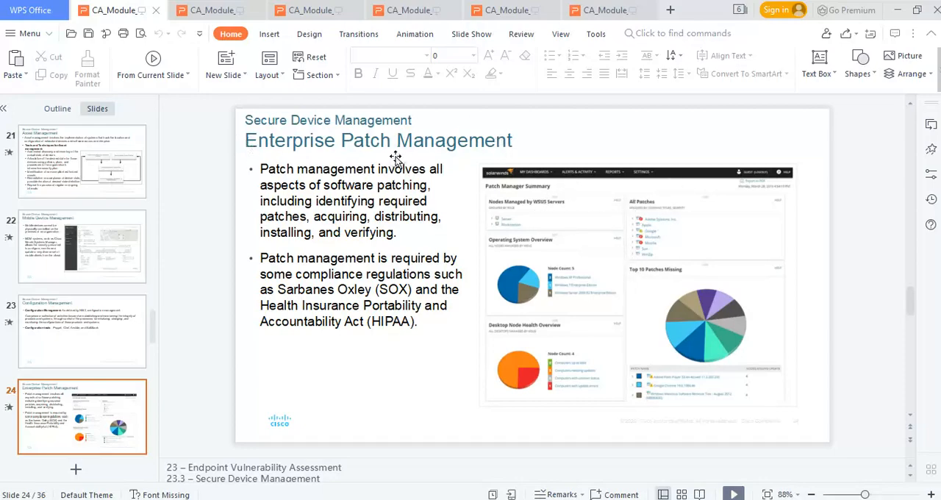
pyautogui.moveTo(659, 359)
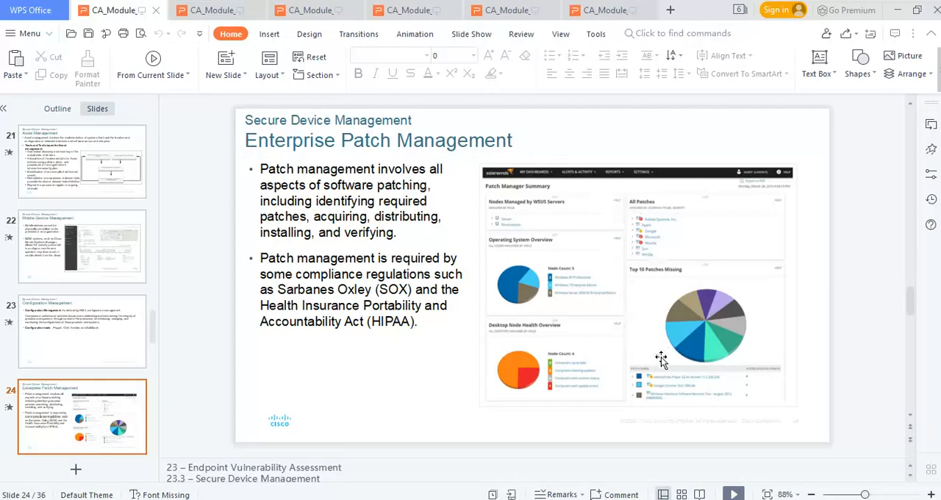
pyautogui.moveTo(533, 205)
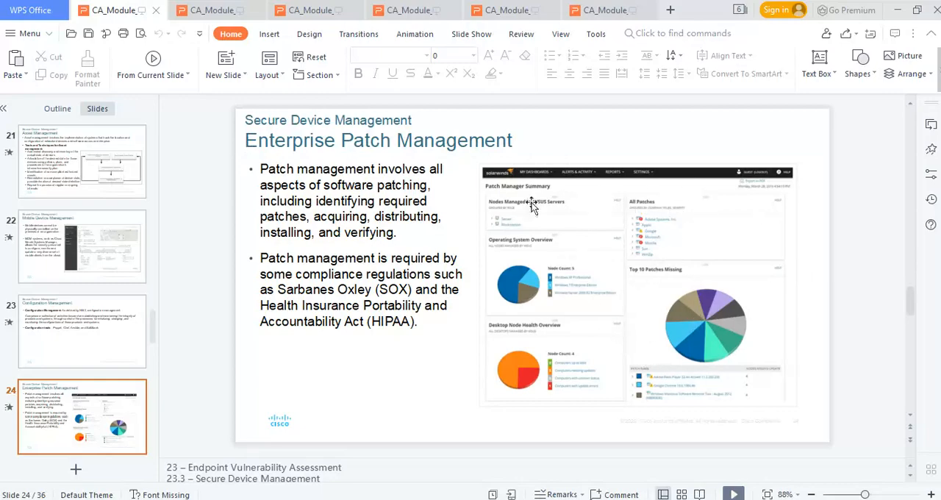
pyautogui.moveTo(568, 238)
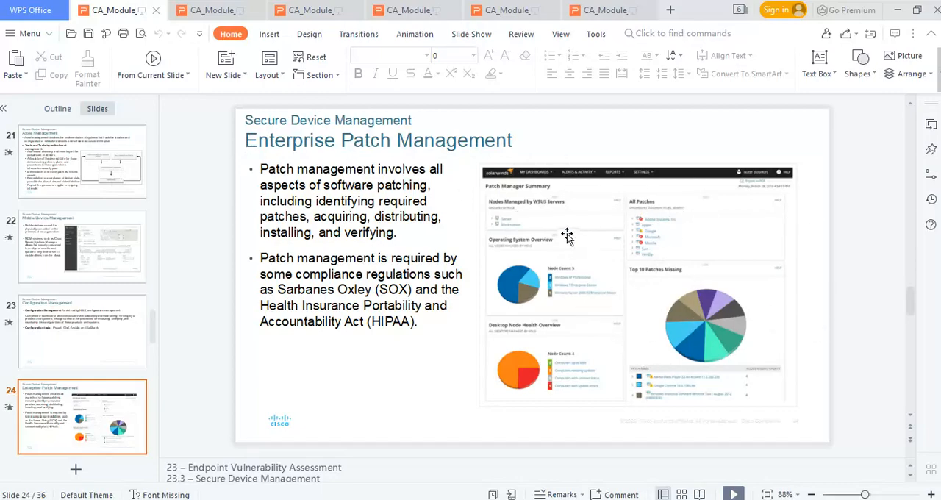
pyautogui.moveTo(198, 259)
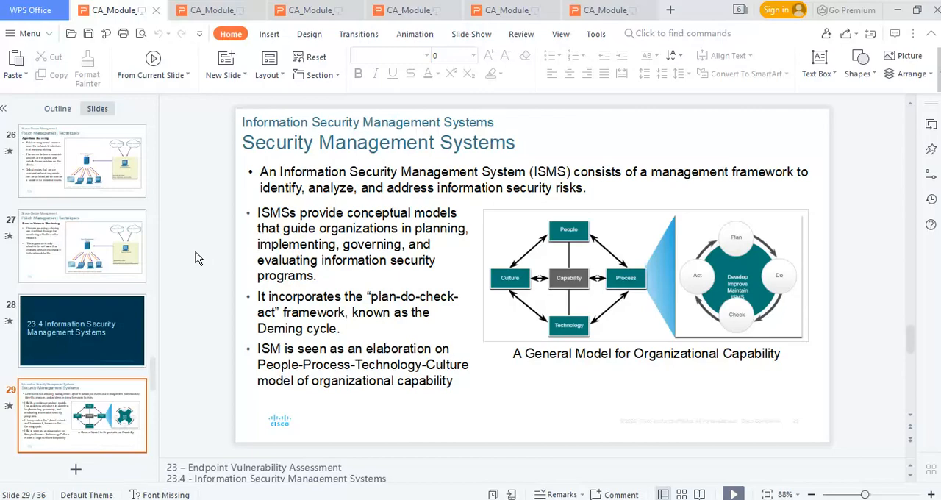
pyautogui.moveTo(739, 234)
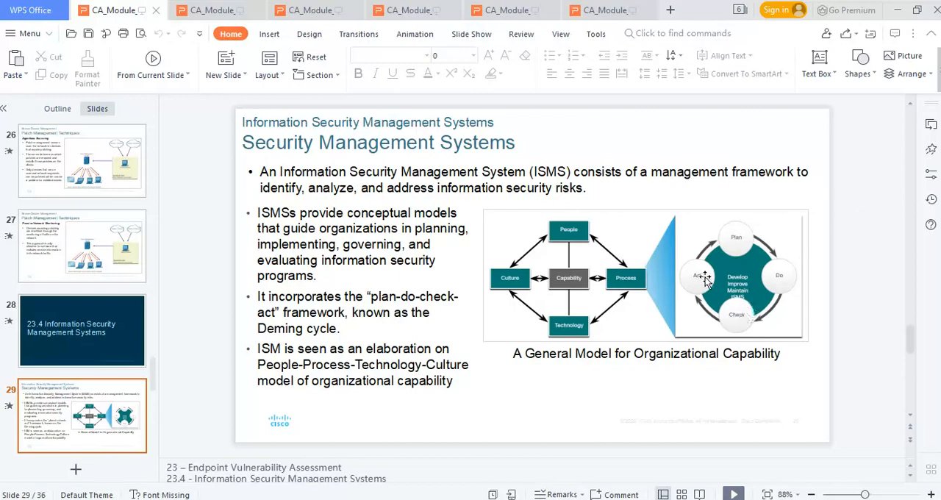
pyautogui.moveTo(703, 278)
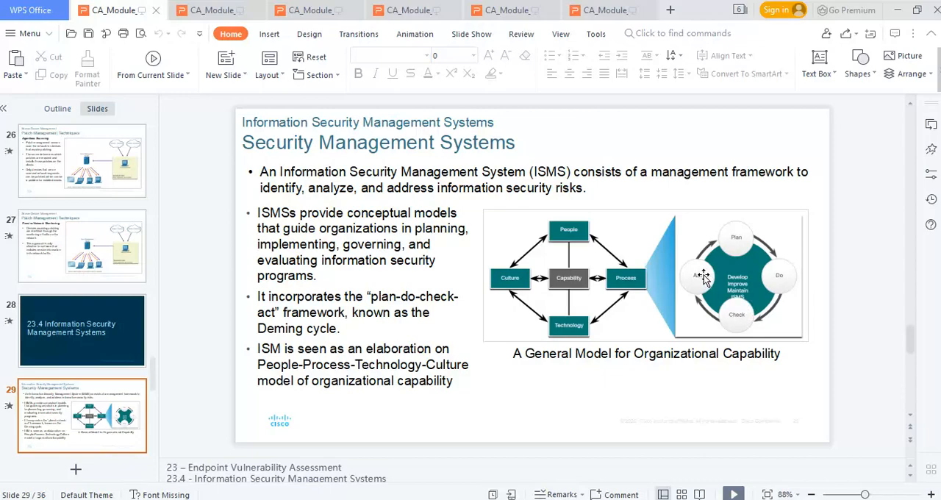
pyautogui.moveTo(612, 326)
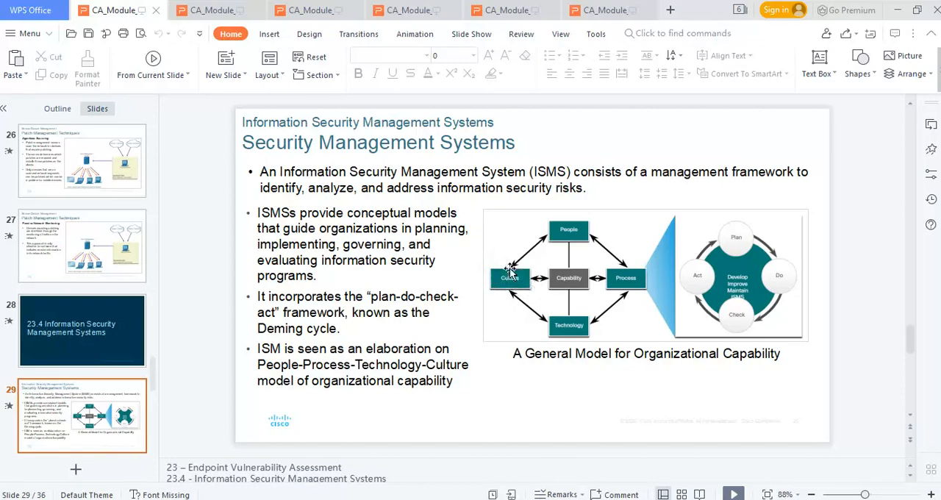
# Show slide 30, ISO-27001, with its Plan-Do-Check-Act table and cycle diagram
pyautogui.click(83, 415)
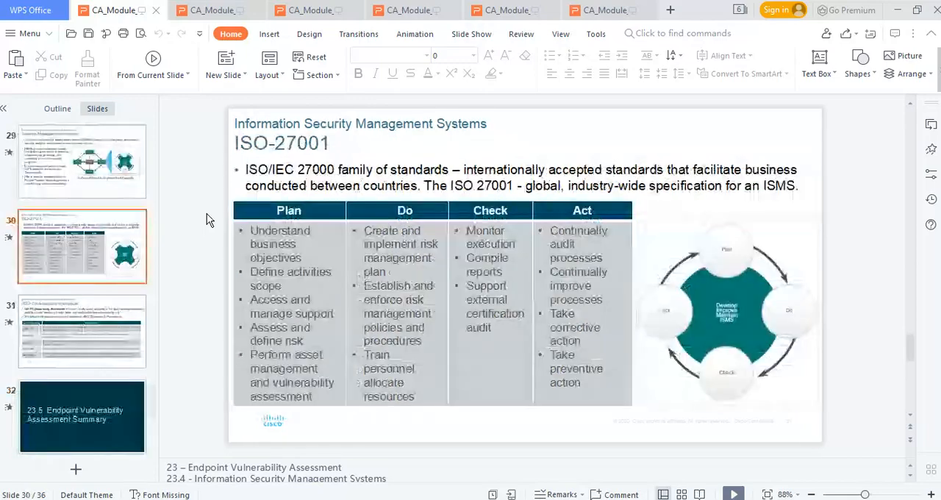
# Show slide 31, NIST Cybersecurity Framework, listing the five core functions
pyautogui.click(83, 331)
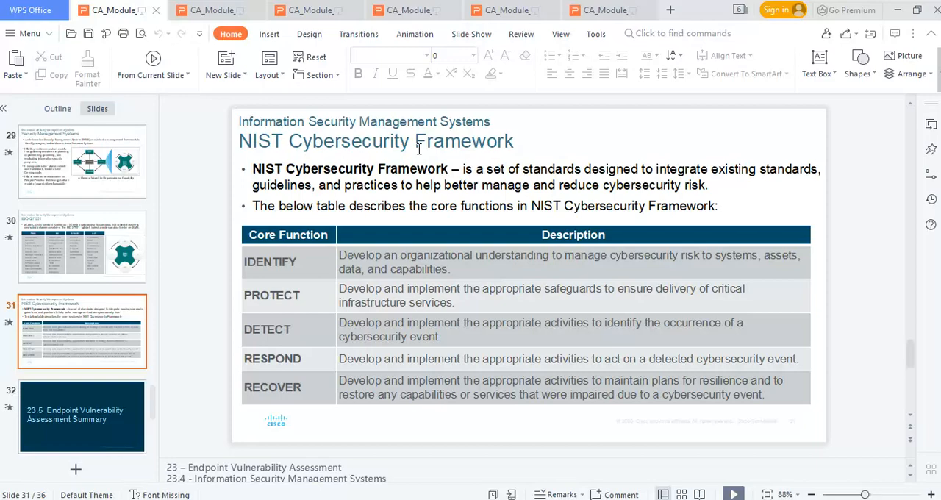
pyautogui.moveTo(476, 159)
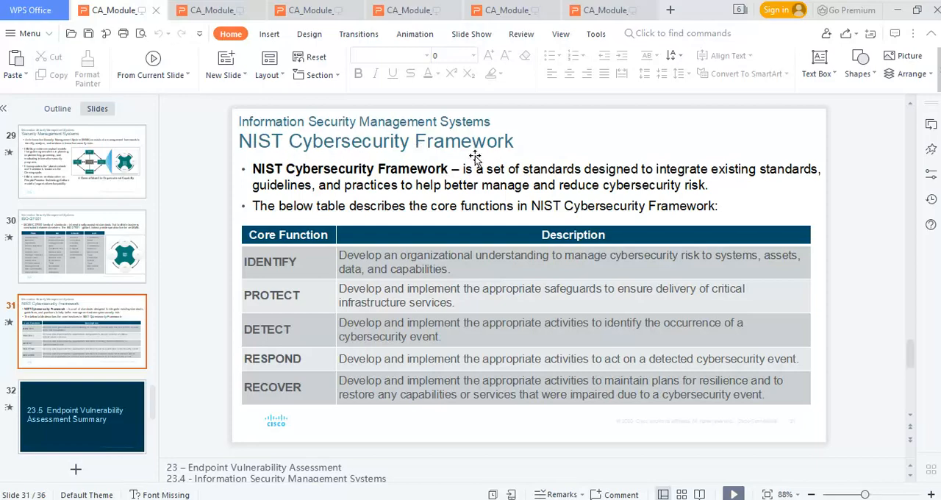
pyautogui.moveTo(307, 244)
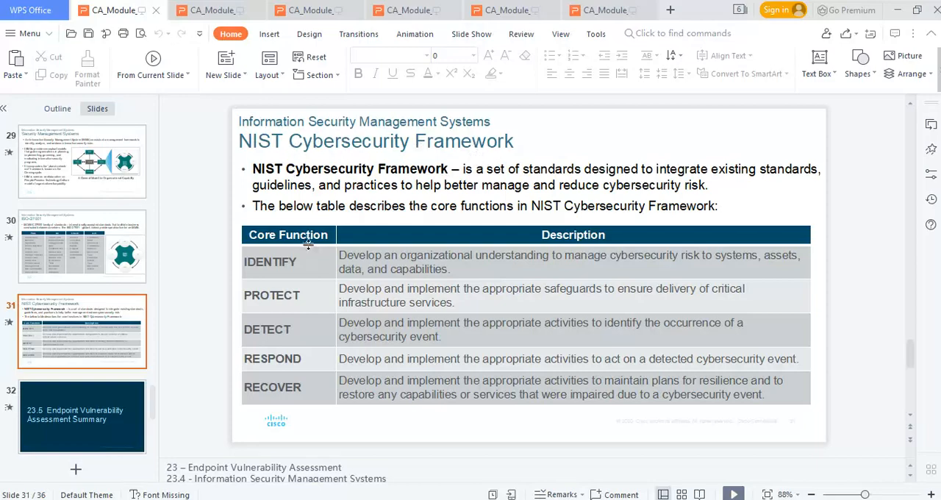
pyautogui.moveTo(401, 322)
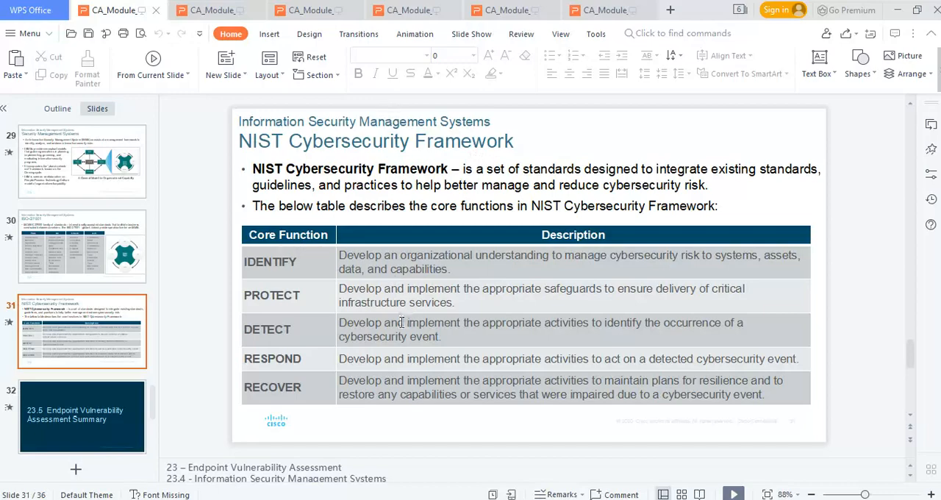
pyautogui.moveTo(394, 160)
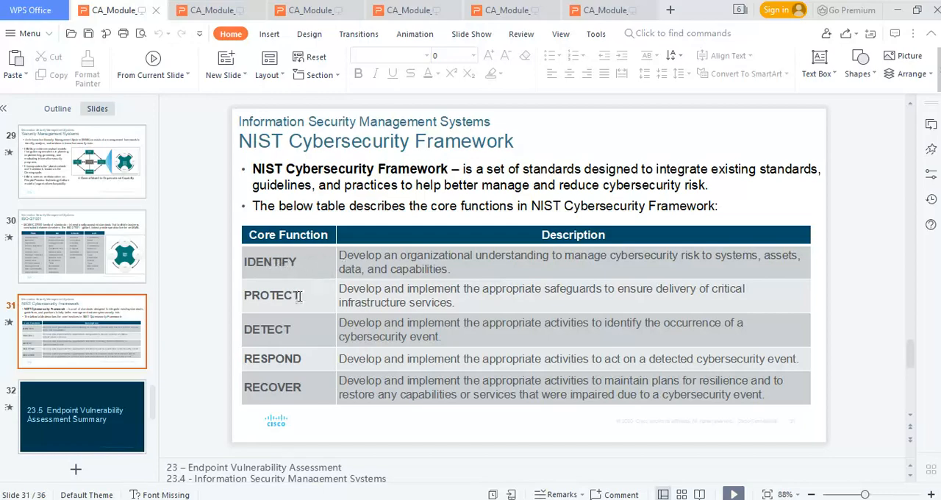
pyautogui.moveTo(354, 286)
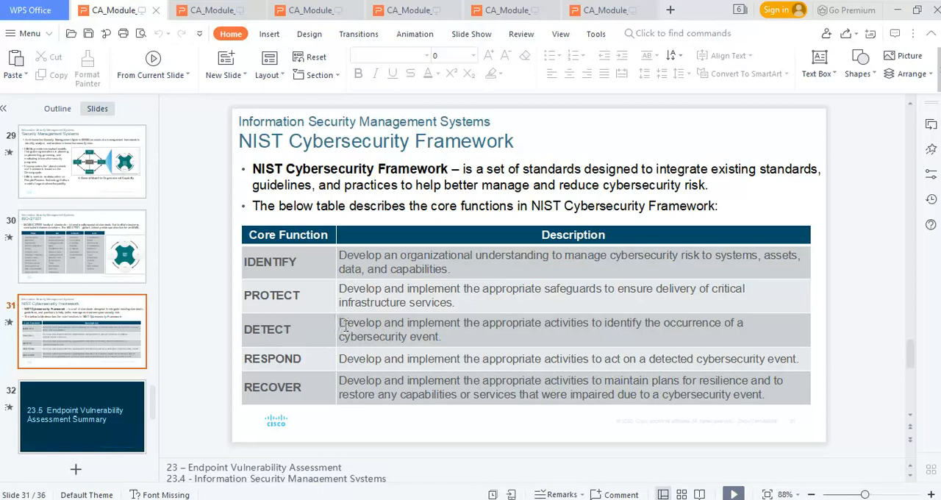
pyautogui.moveTo(371, 361)
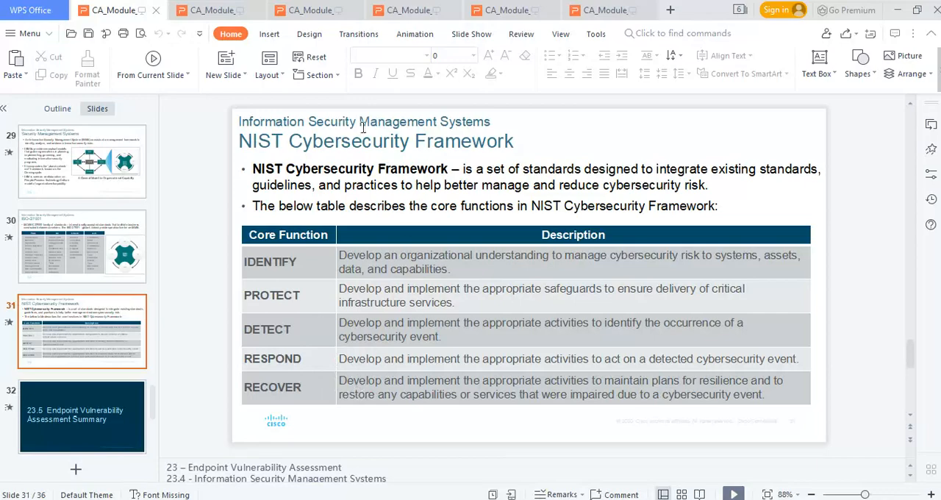
pyautogui.moveTo(337, 164)
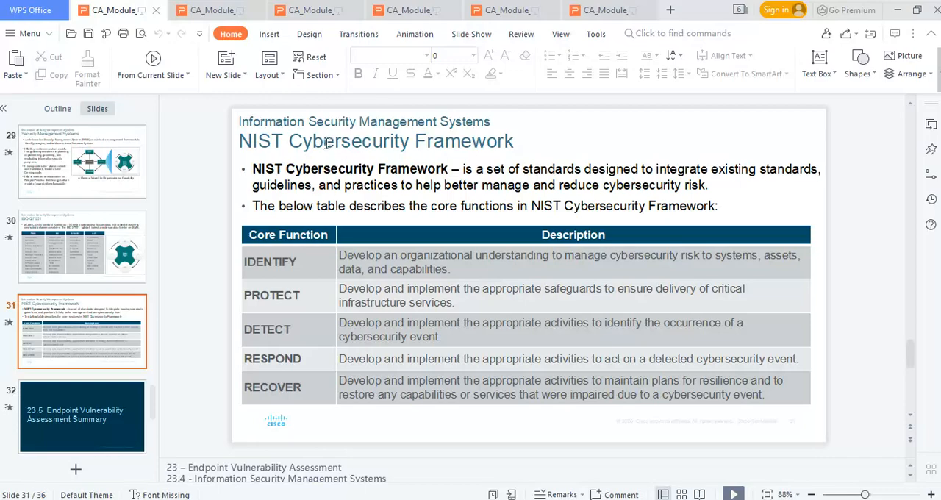
pyautogui.moveTo(309, 347)
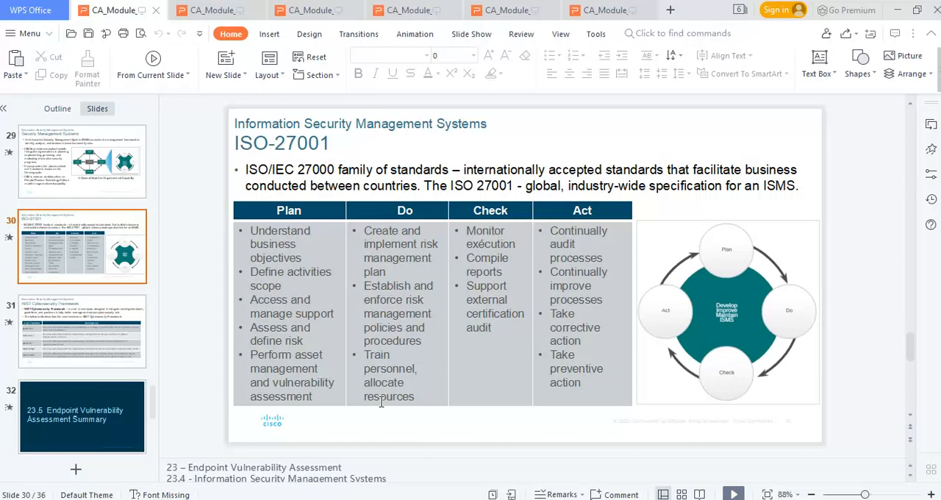
pyautogui.moveTo(425, 282)
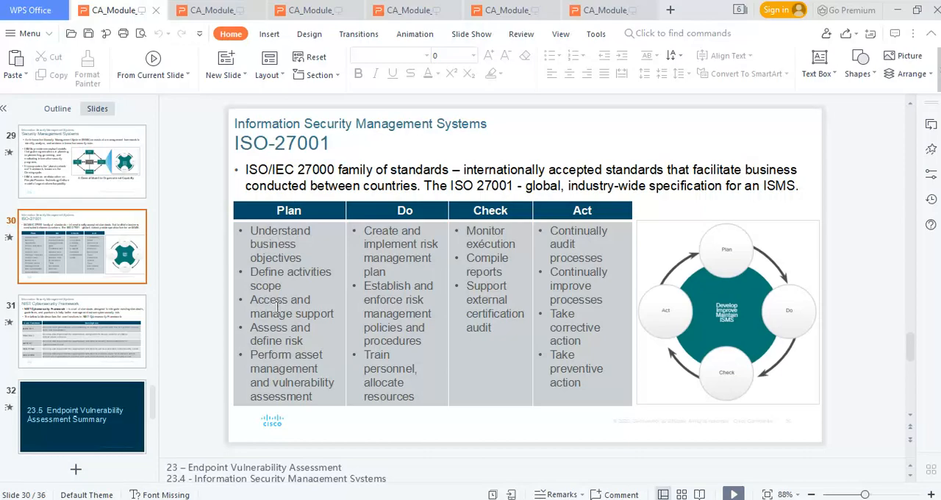
pyautogui.moveTo(629, 268)
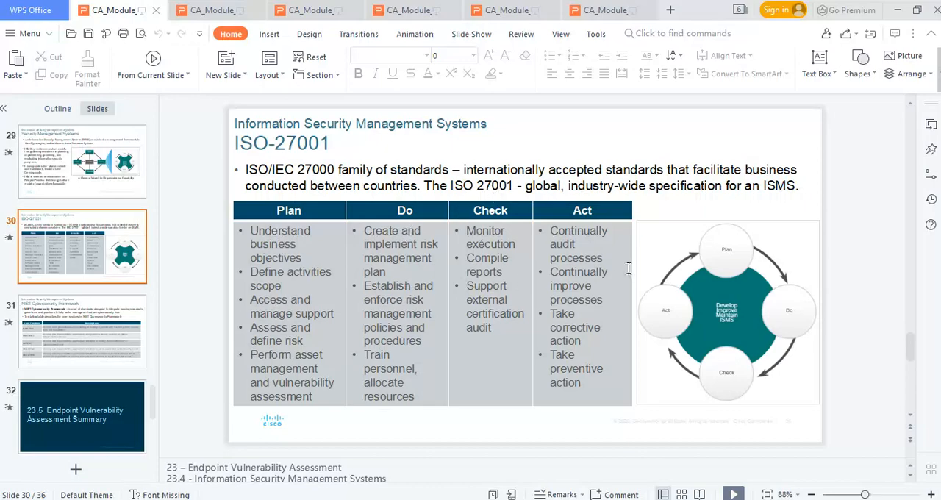
# Pass the NIST Cybersecurity Framework slide to reach slide 32, the 23.5 Summary section slide
pyautogui.click(81, 331)
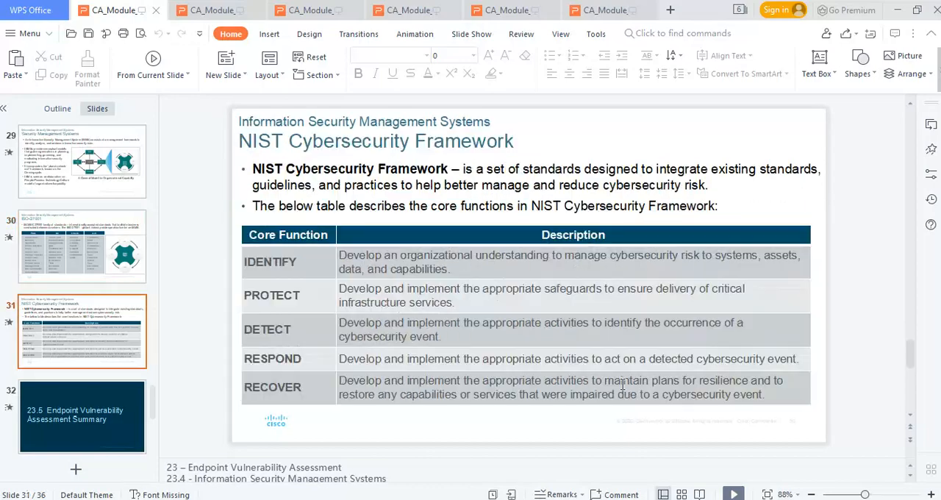
pyautogui.click(83, 417)
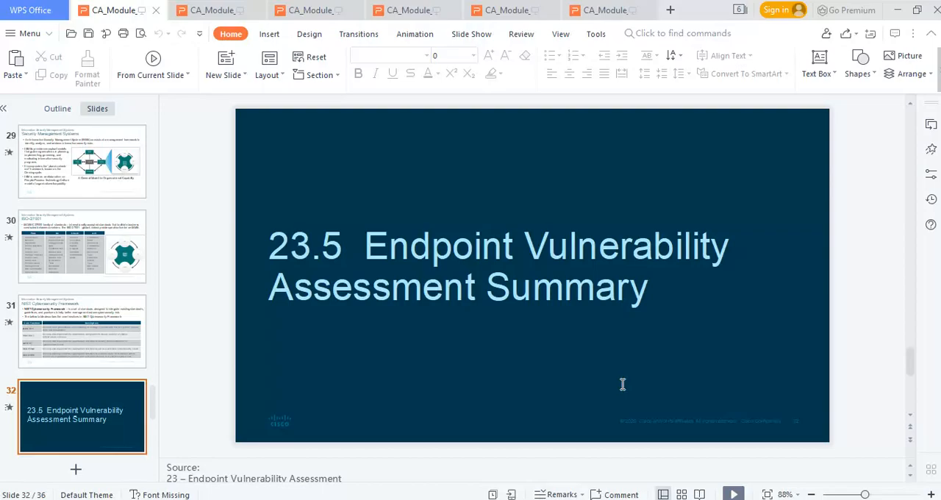